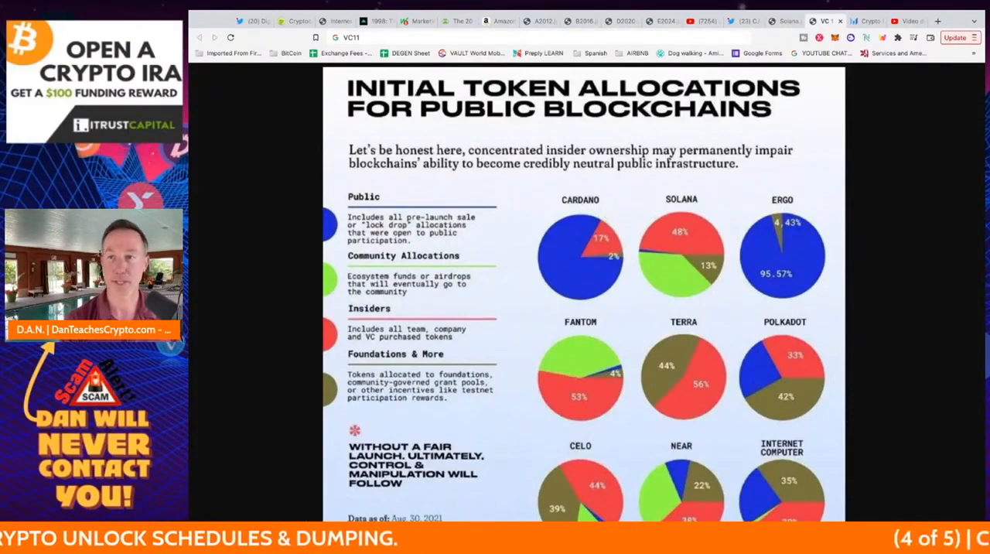
# - Switch to the Messari browser tab showing the market overview dashboard
pyautogui.click(863, 21)
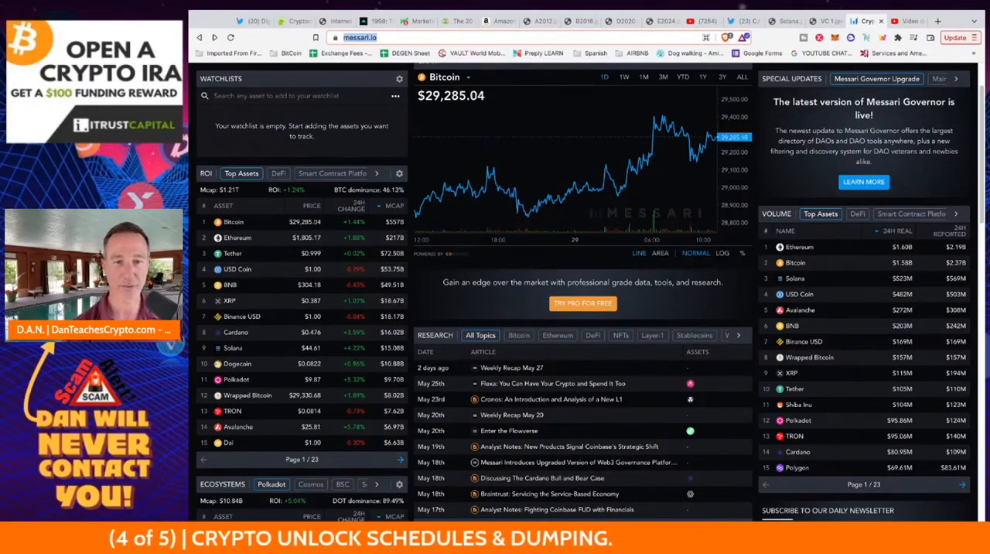
pyautogui.click(400, 459)
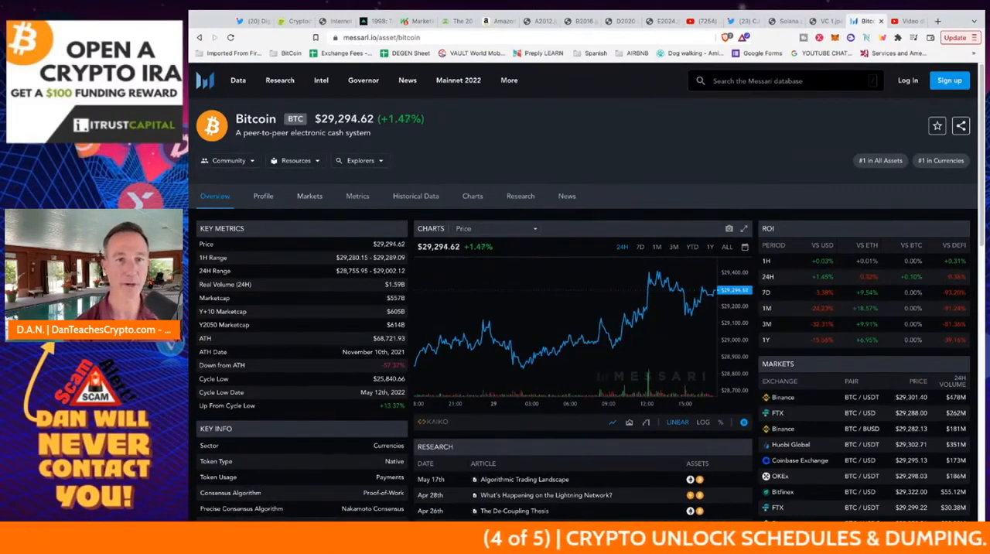
pyautogui.click(263, 195)
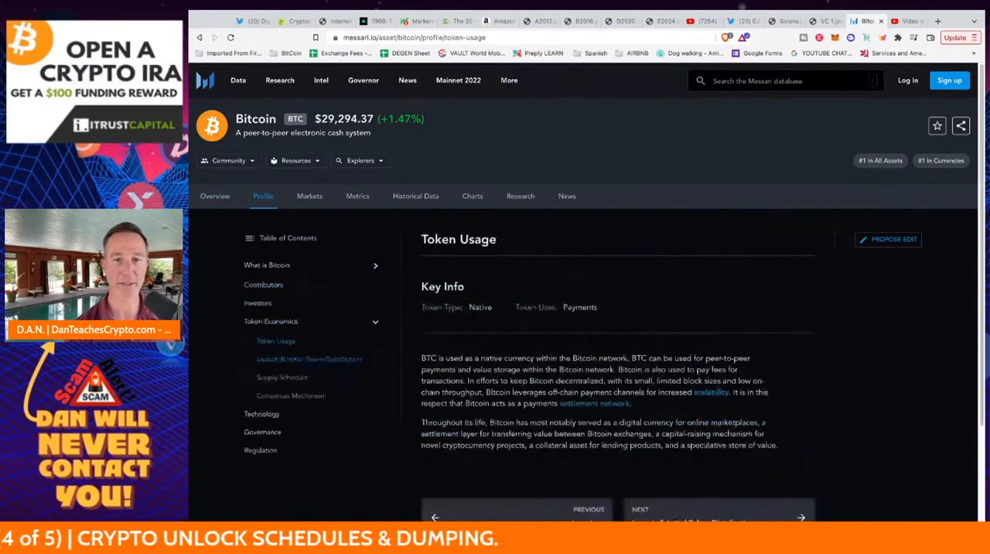
pyautogui.scroll(-3)
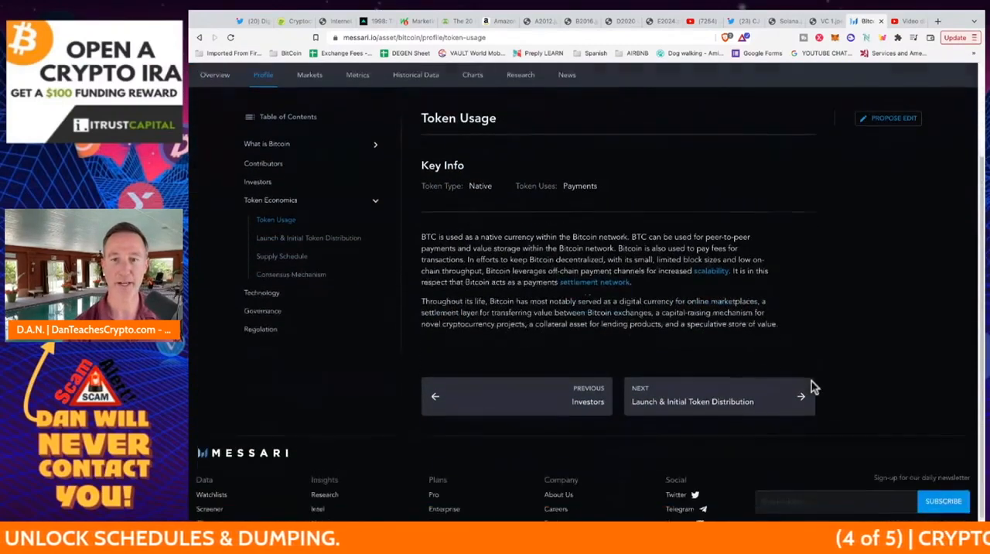
pyautogui.scroll(-3)
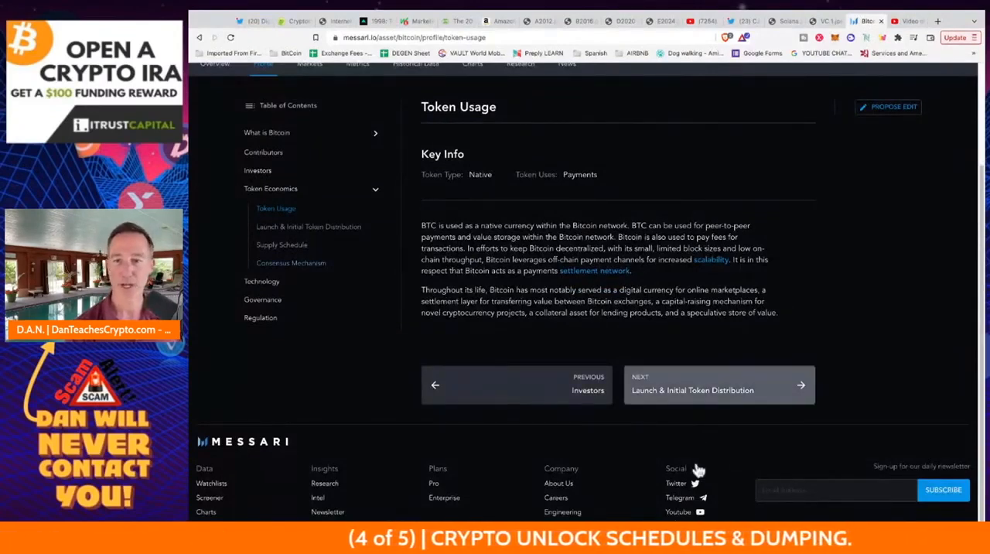
pyautogui.click(718, 384)
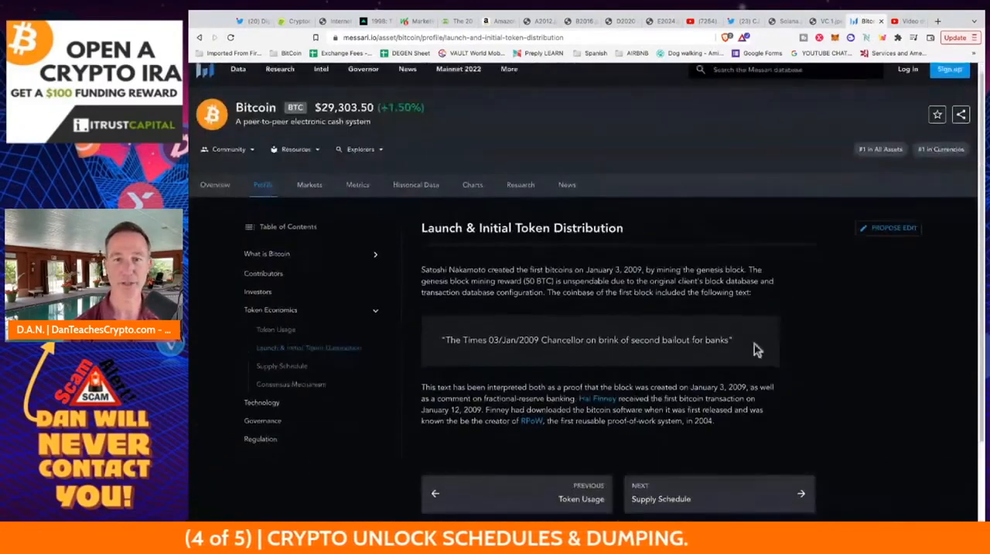
pyautogui.scroll(-3)
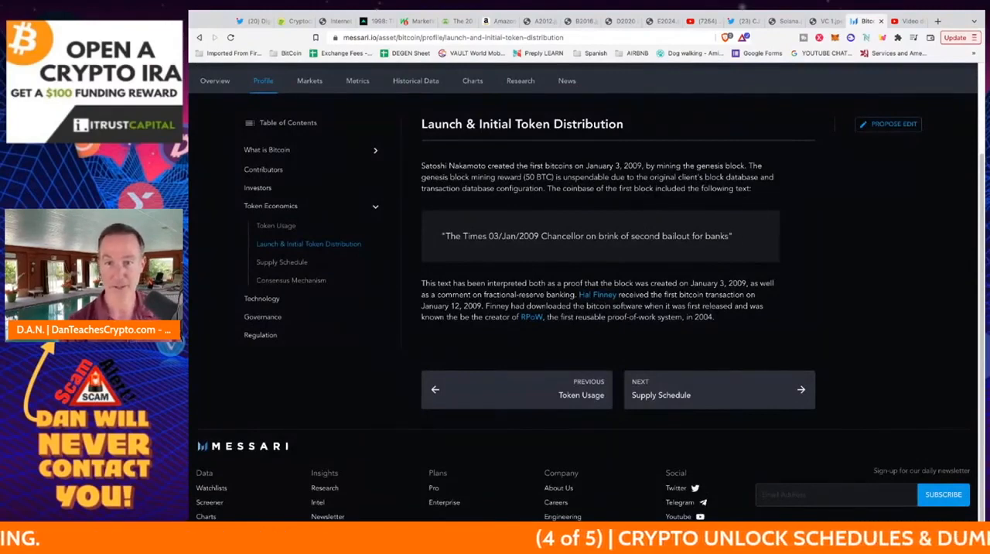
# - Review Bitcoin's Supply Schedule and Liquid Supply Curve
pyautogui.click(719, 390)
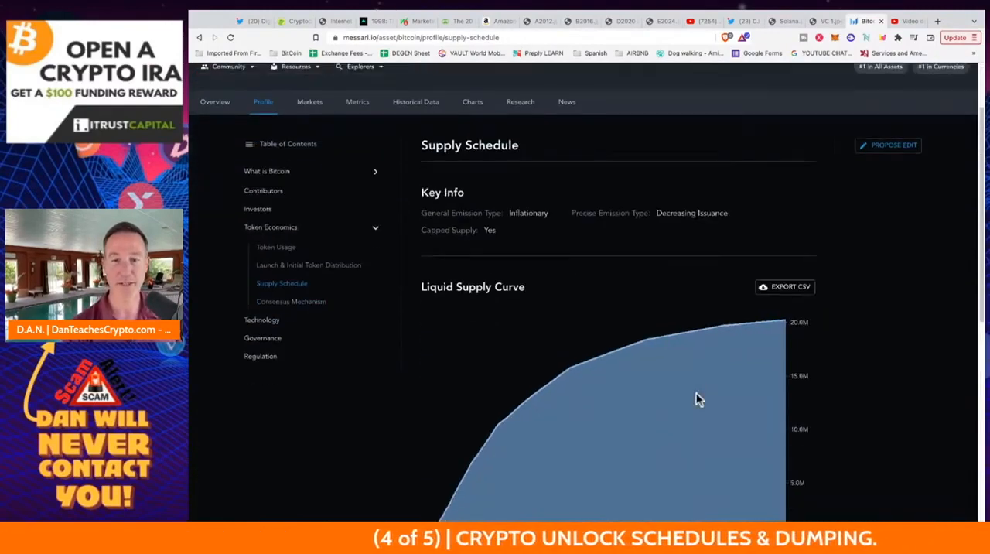
pyautogui.scroll(-3)
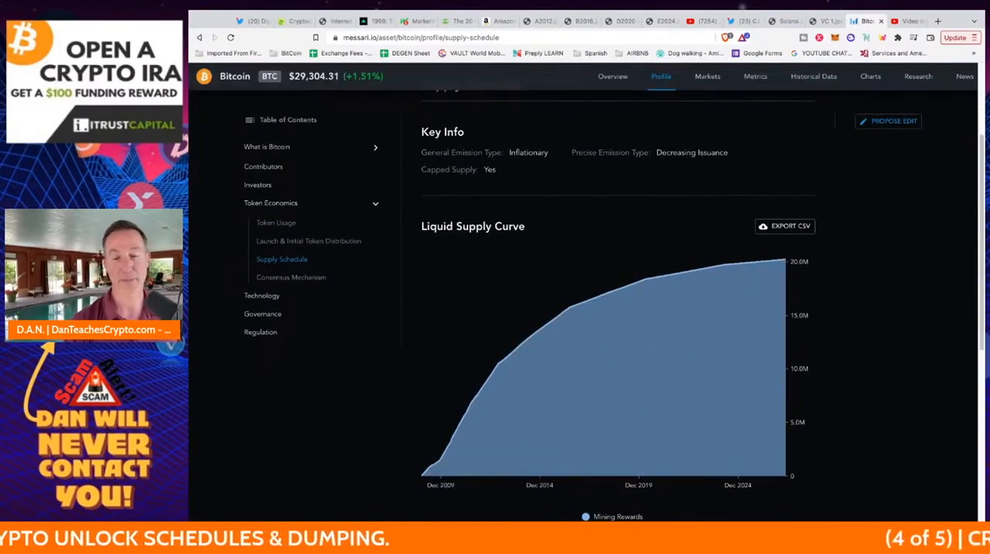
pyautogui.moveTo(447, 461)
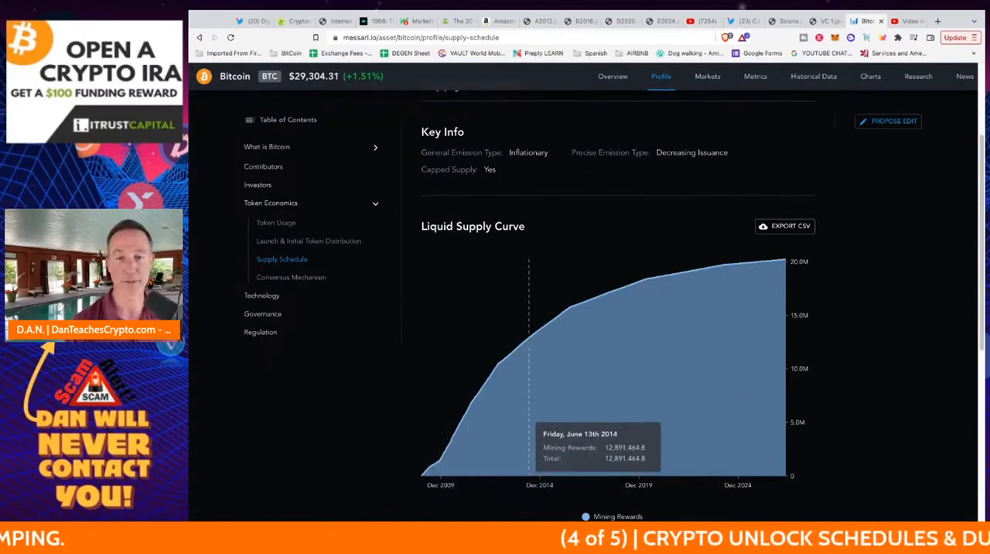
pyautogui.moveTo(569, 317)
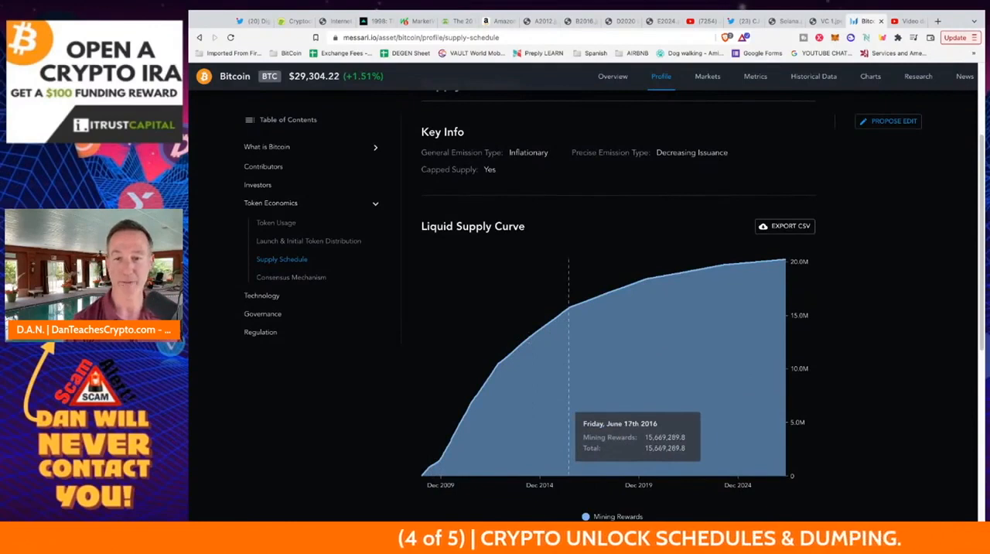
pyautogui.moveTo(503, 386)
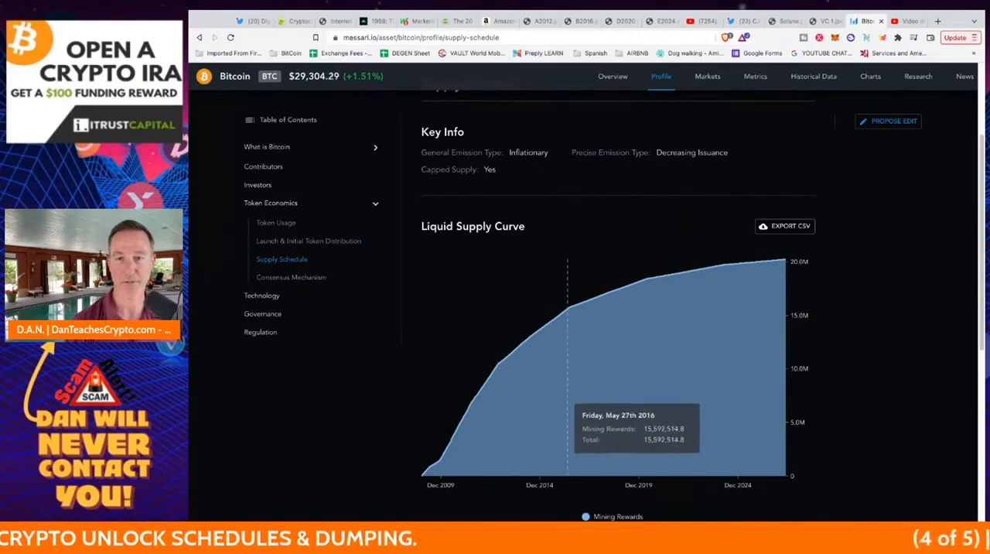
pyautogui.moveTo(640, 348)
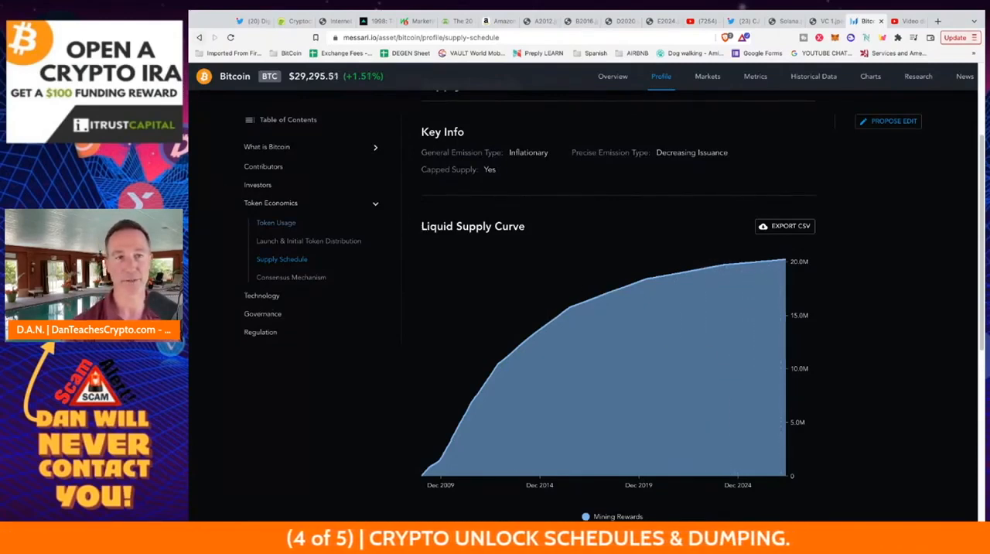
pyautogui.scroll(3)
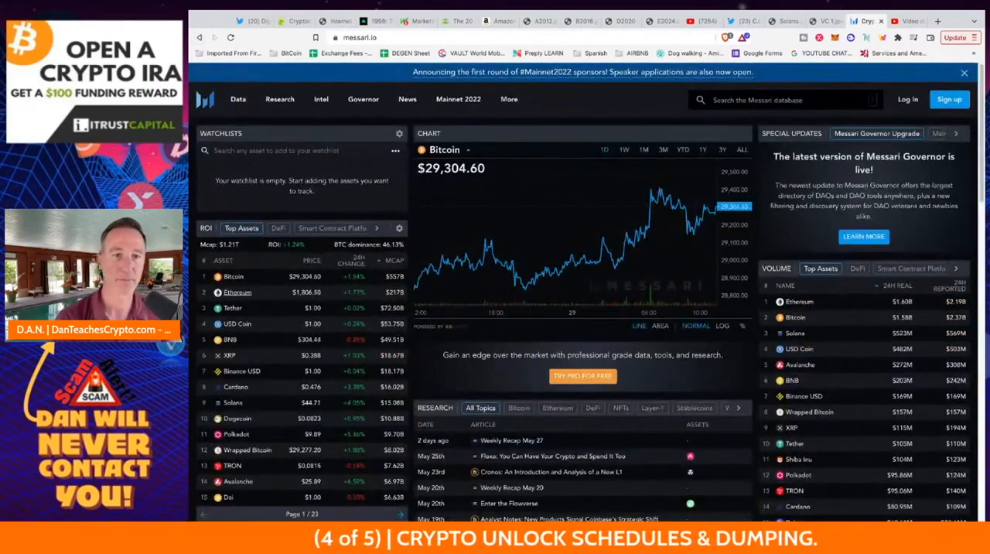
# - Open Ethereum's Launch & Initial Token Distribution and highlight the crowdsale distribution-event passage
pyautogui.click(236, 290)
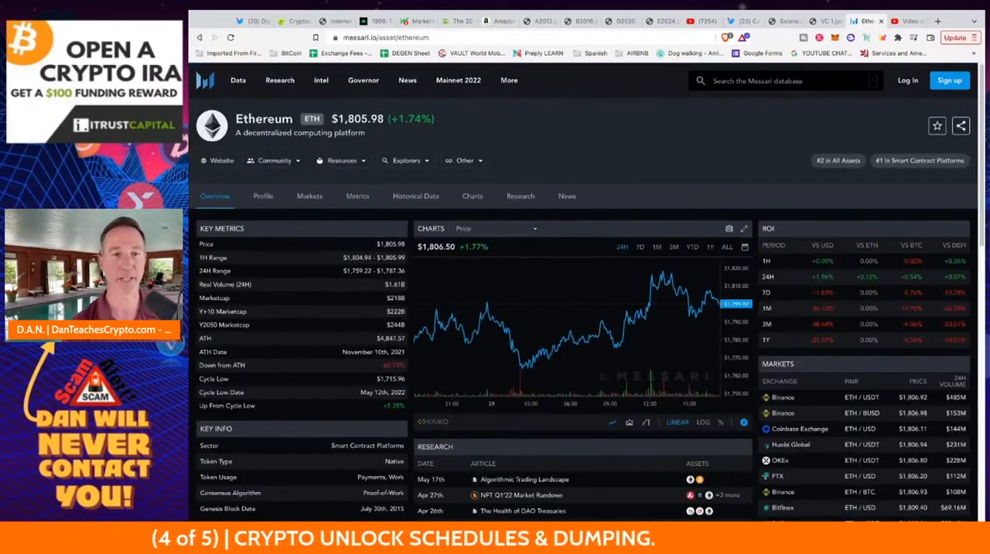
pyautogui.click(263, 195)
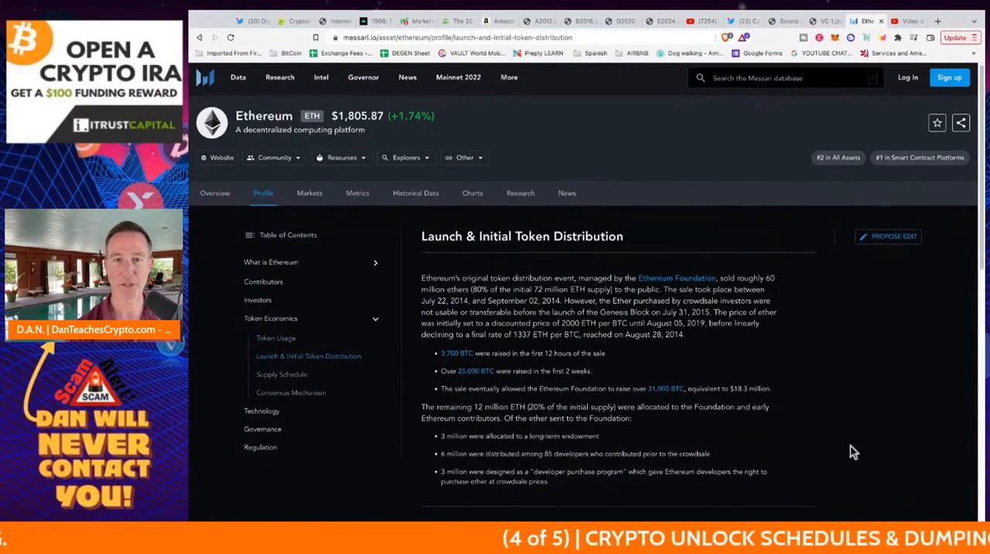
pyautogui.scroll(-3)
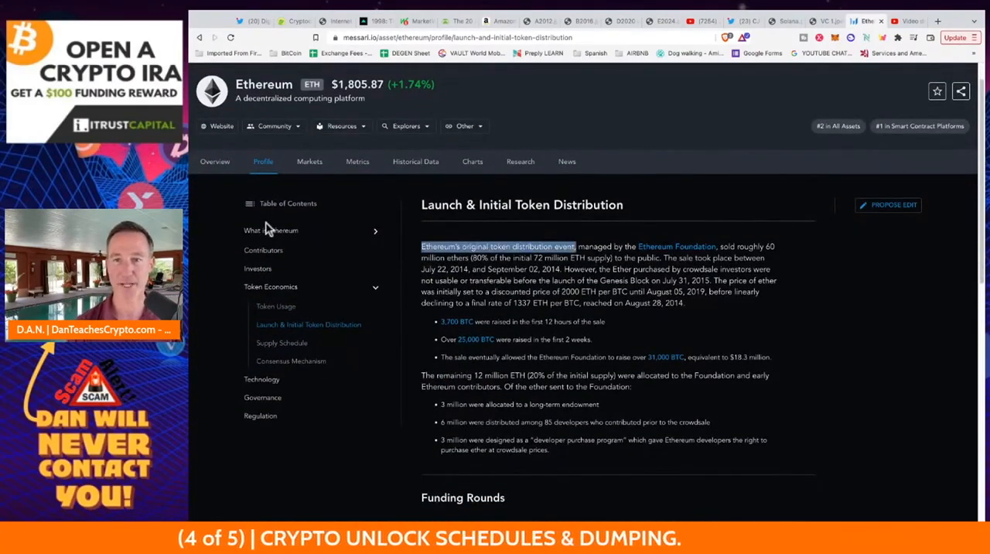
pyautogui.moveTo(421, 246); pyautogui.dragTo(775, 257)
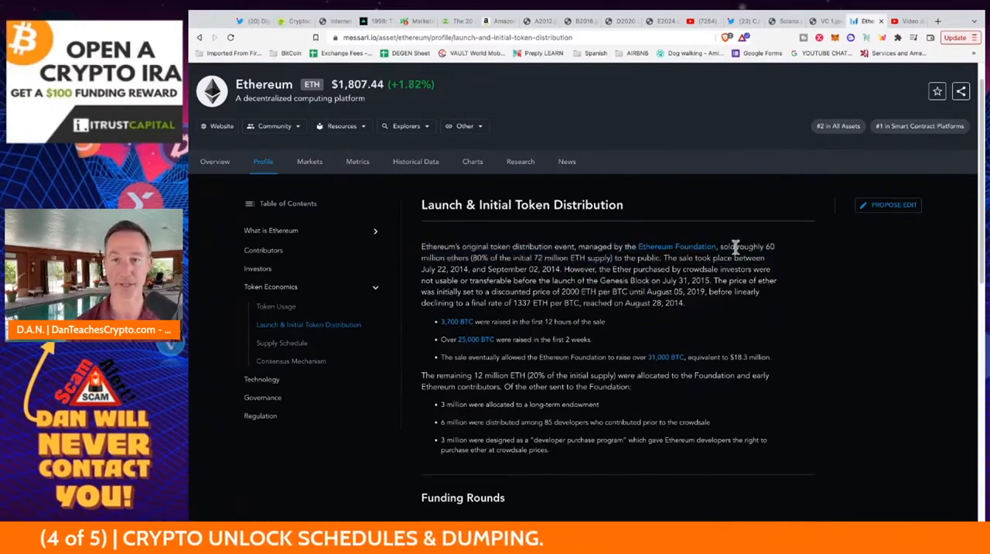
pyautogui.doubleClick(677, 257)
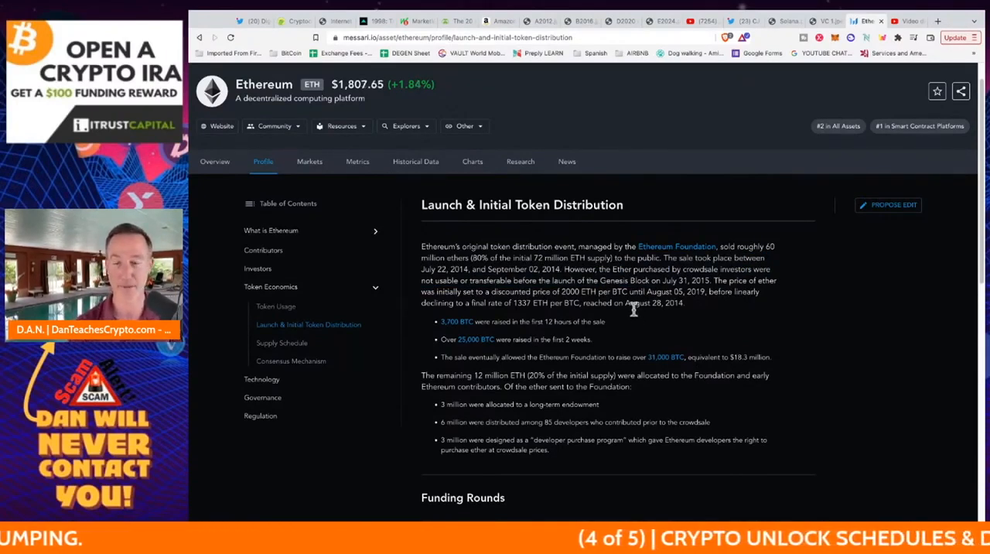
pyautogui.moveTo(635, 308)
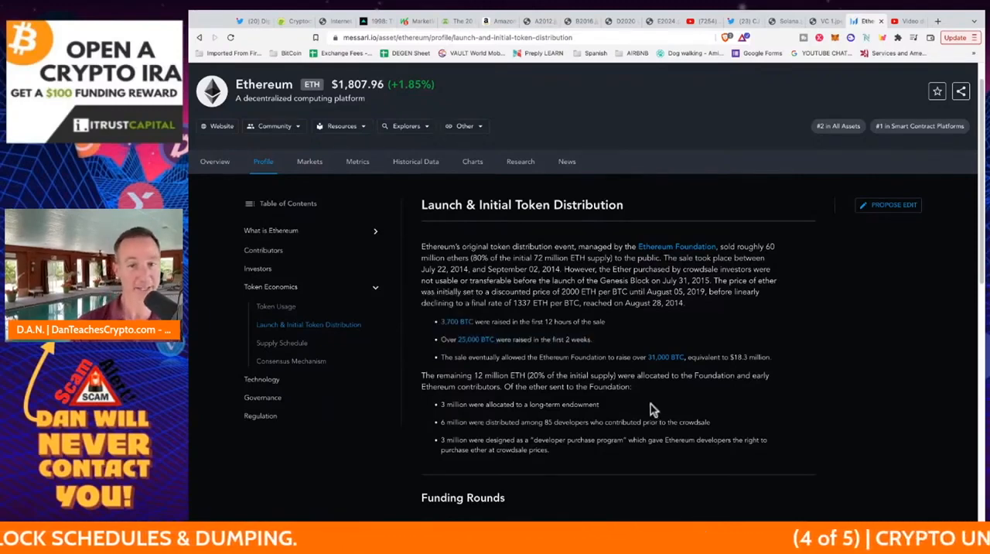
# - Scroll down to Ethereum's investors-versus-founders Initial Supply Breakdown chart
pyautogui.scroll(-3)
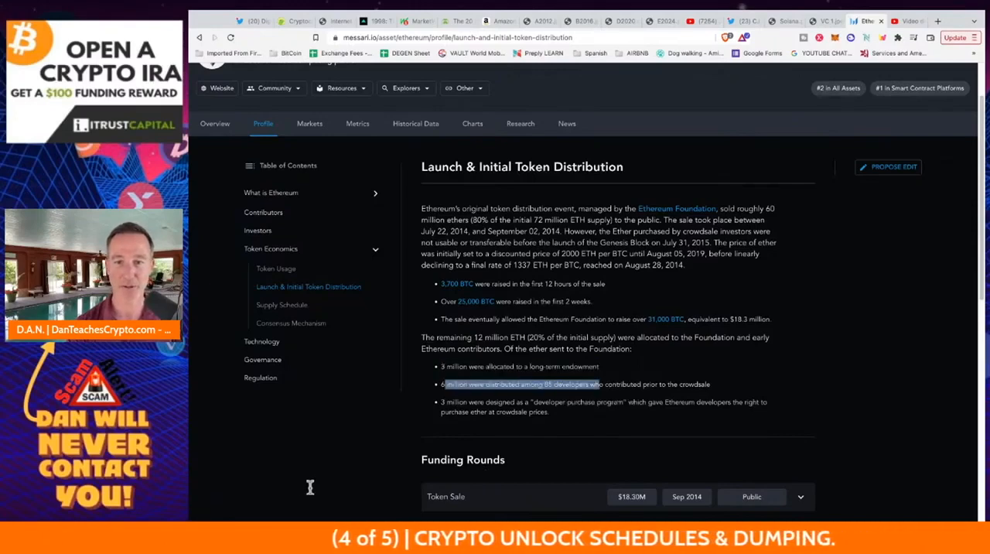
pyautogui.scroll(-3)
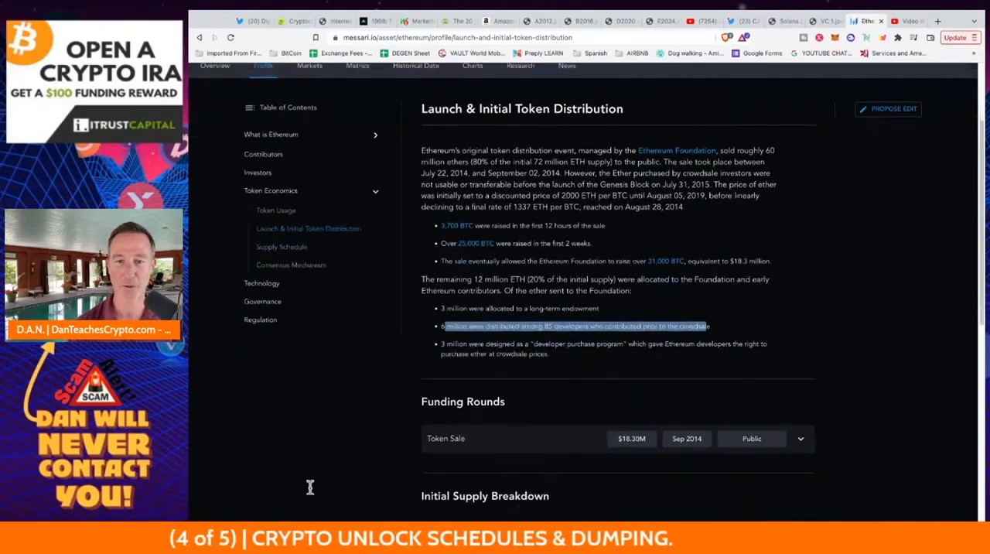
pyautogui.scroll(-3)
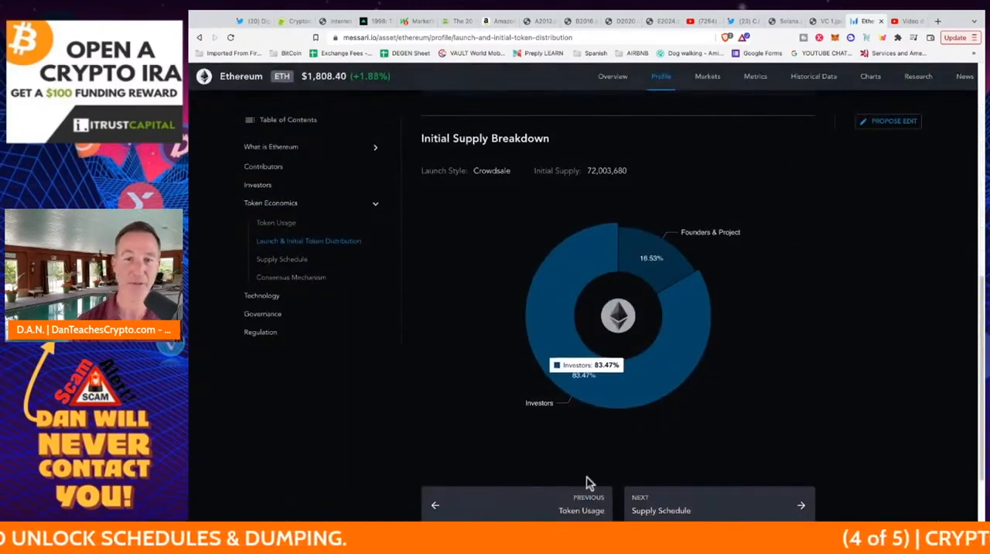
# - Review Ethereum's Supply Schedule and Liquid Supply Curve before moving on to Algorand
pyautogui.click(718, 505)
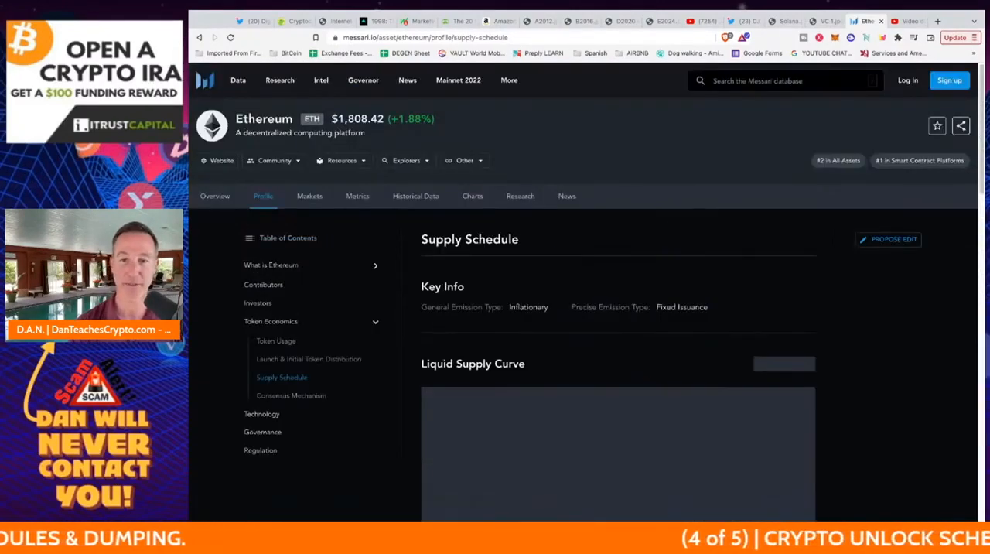
pyautogui.scroll(-3)
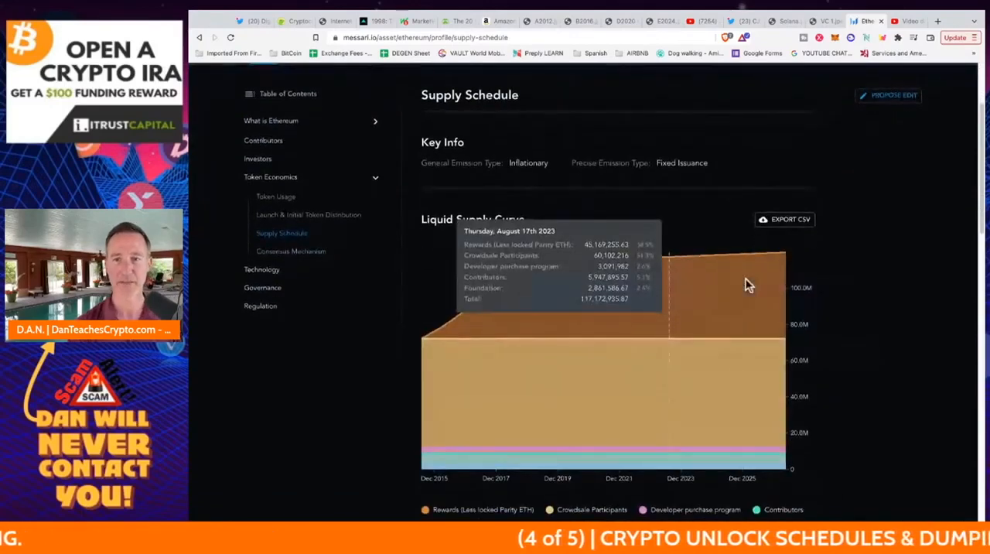
pyautogui.moveTo(745, 281)
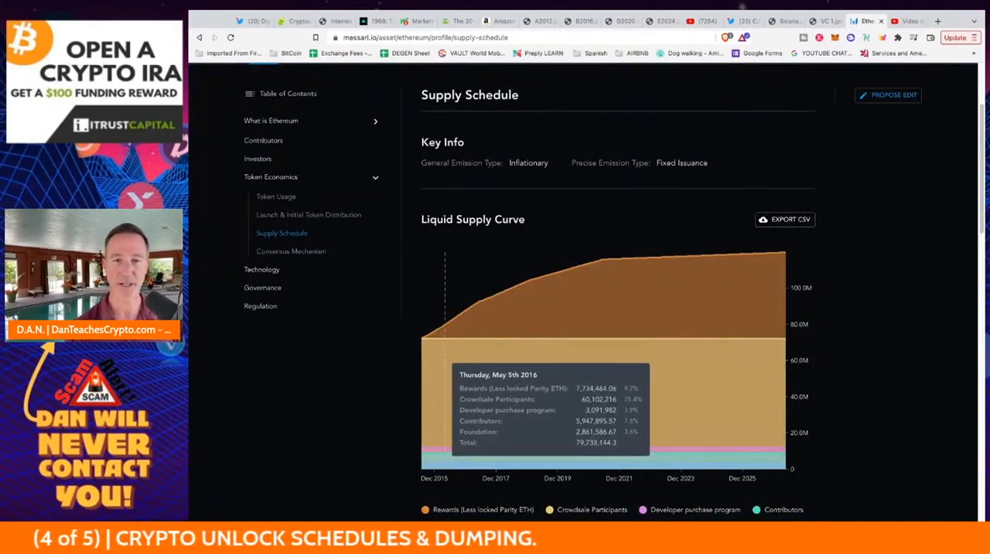
pyautogui.moveTo(479, 309)
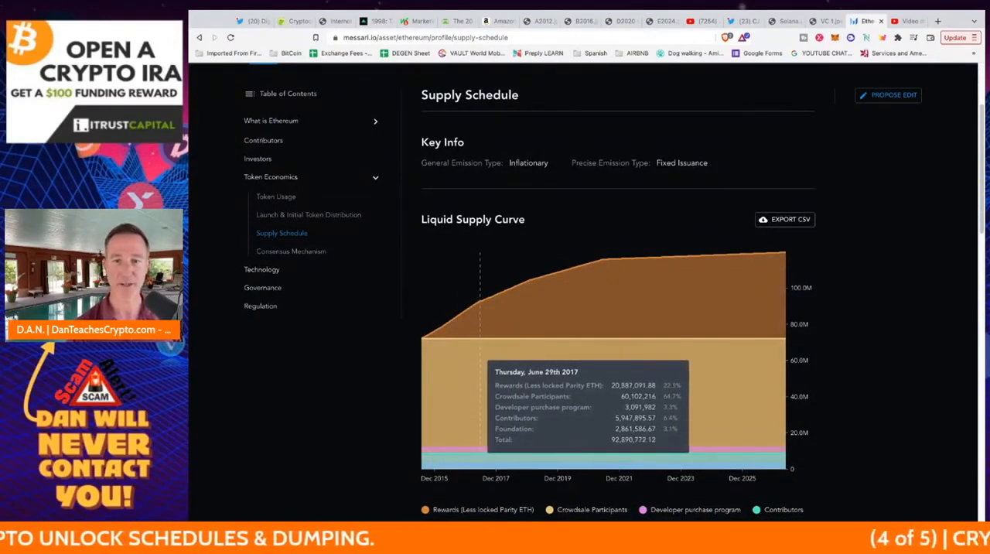
pyautogui.moveTo(479, 317)
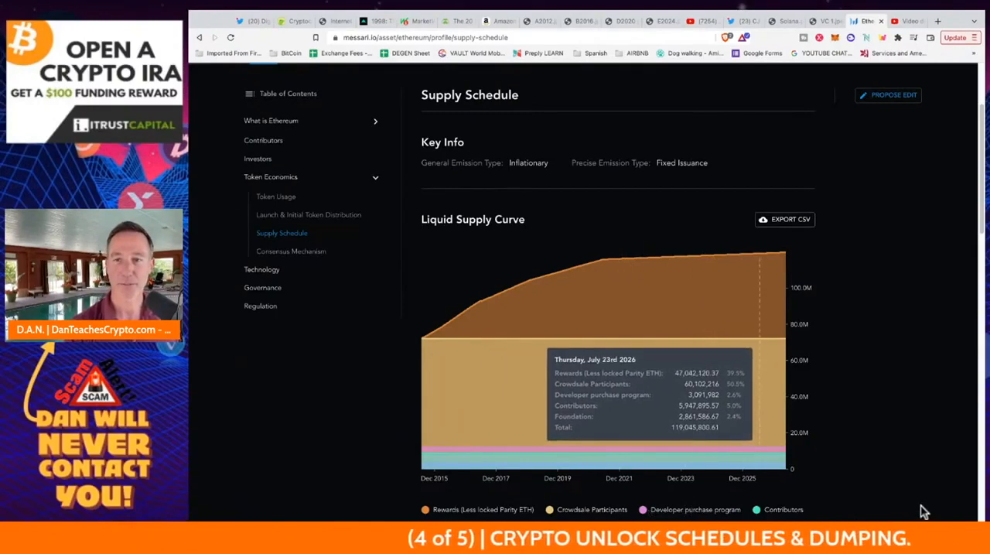
pyautogui.scroll(3)
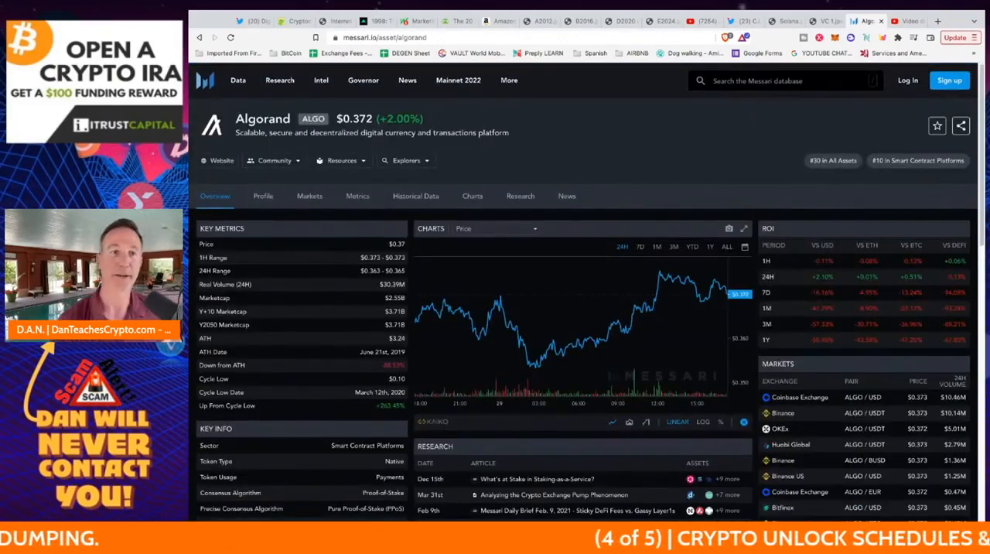
pyautogui.click(263, 195)
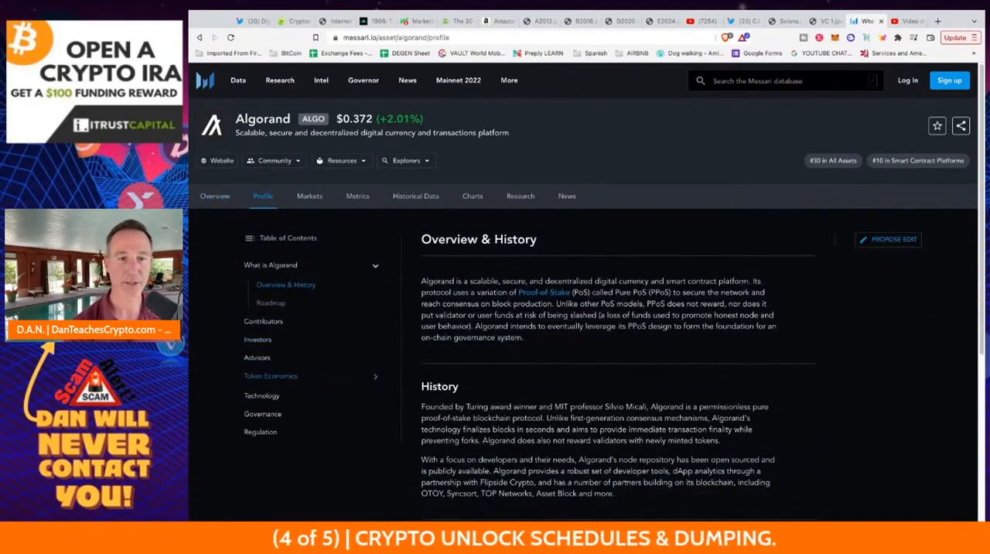
pyautogui.click(271, 375)
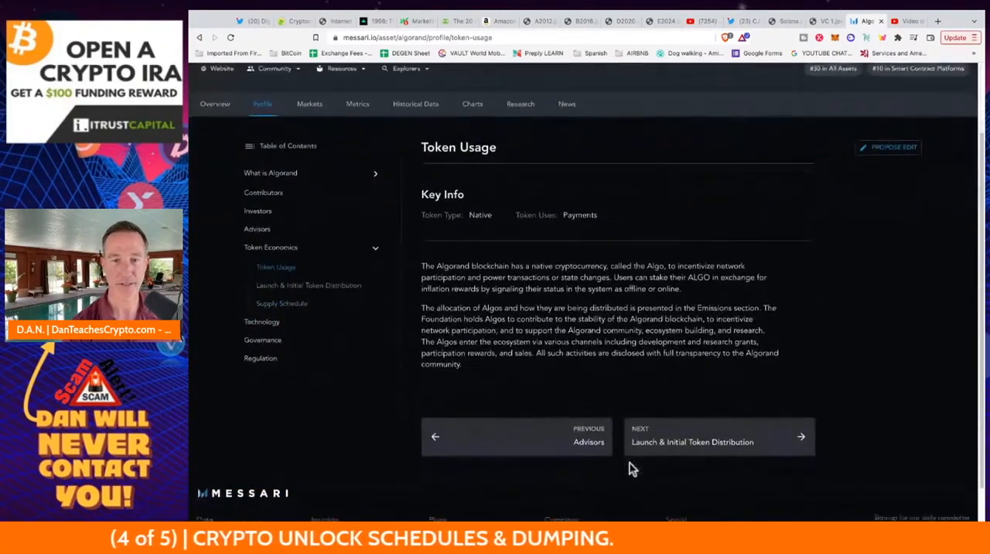
pyautogui.click(718, 436)
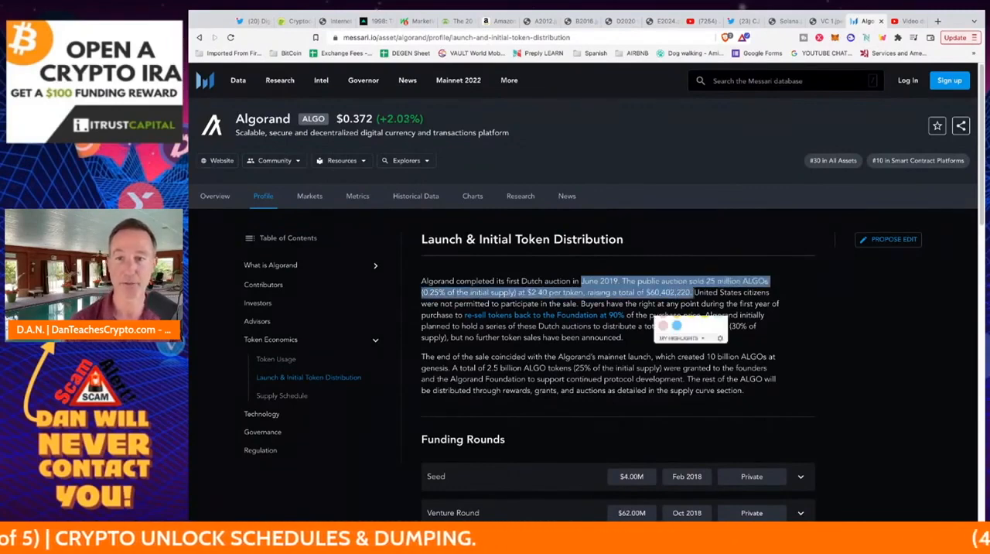
# - Scroll through Algorand's funding rounds to the Initial Supply Breakdown pie charts
pyautogui.scroll(-3)
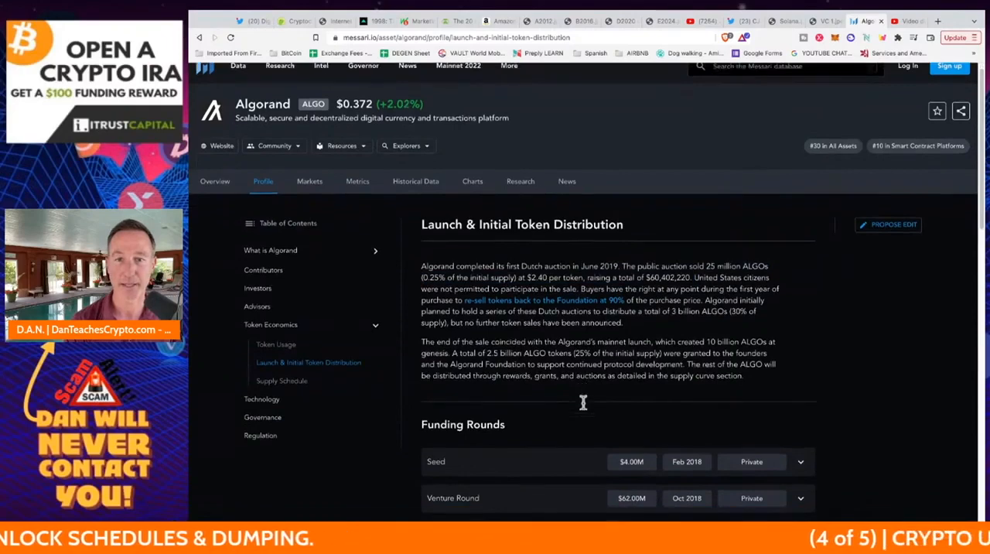
pyautogui.scroll(-3)
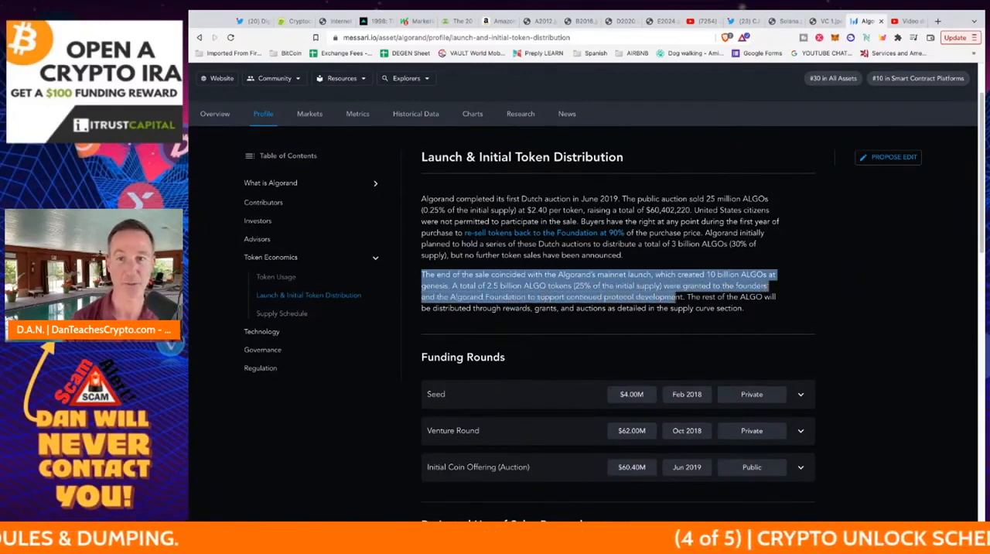
pyautogui.scroll(-3)
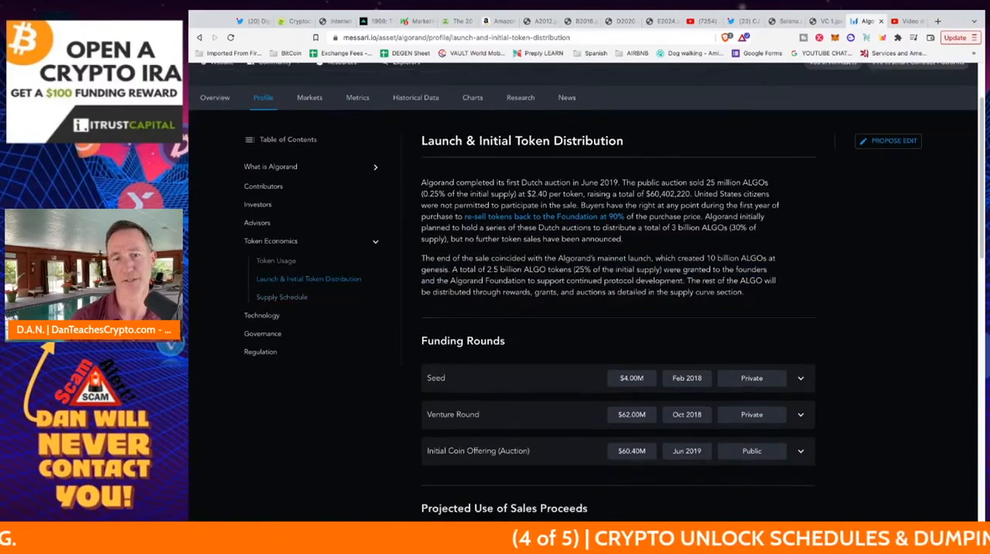
pyautogui.scroll(-3)
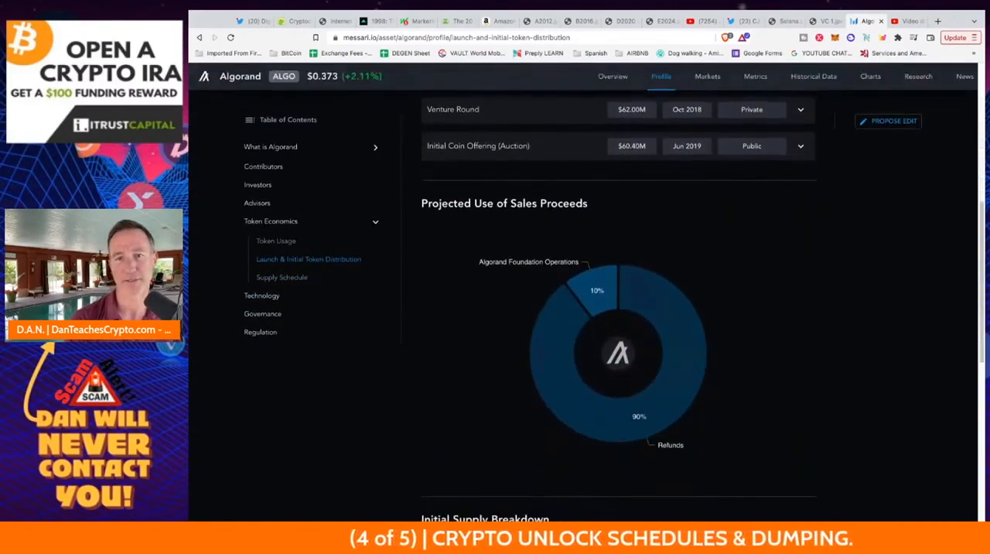
pyautogui.scroll(-3)
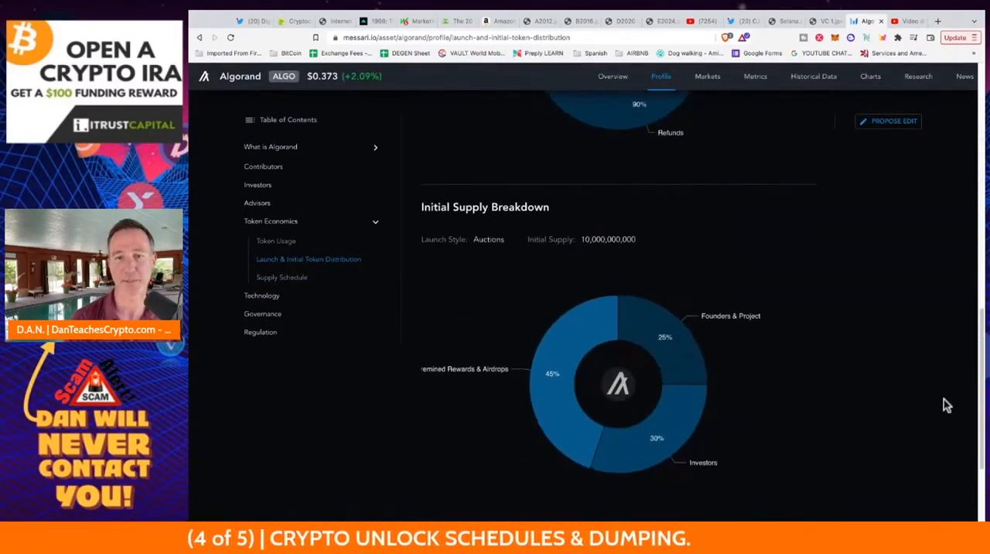
pyautogui.moveTo(727, 414)
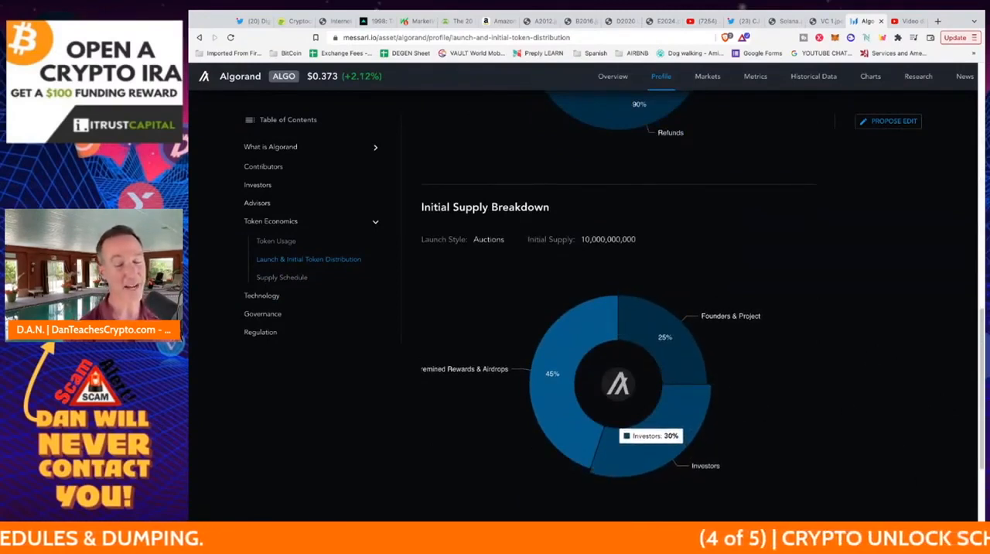
pyautogui.moveTo(888, 320)
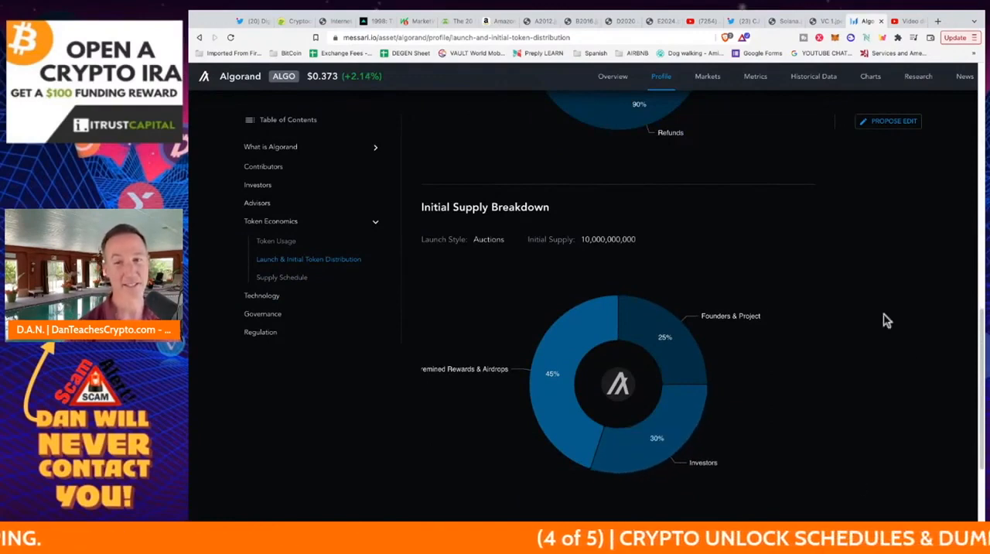
pyautogui.moveTo(625, 440)
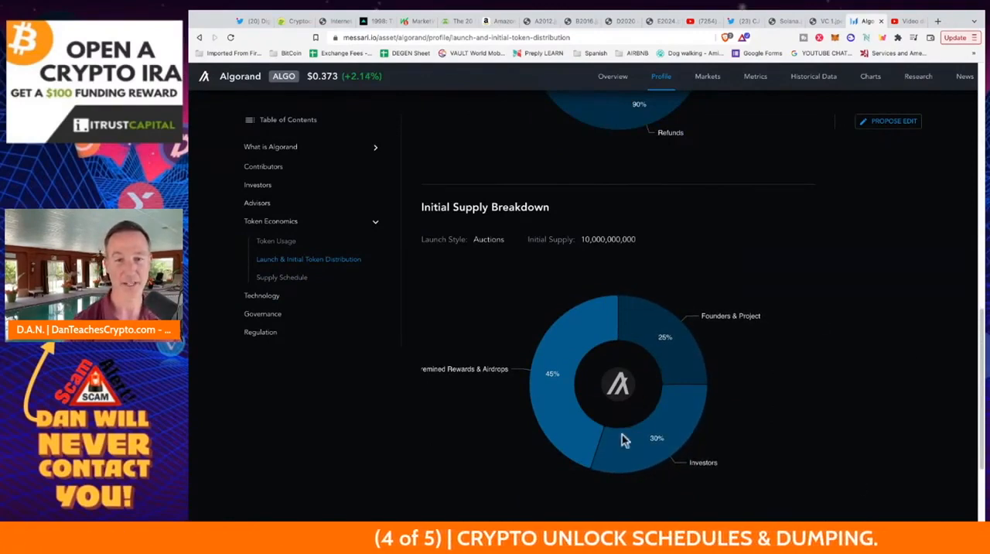
pyautogui.scroll(-3)
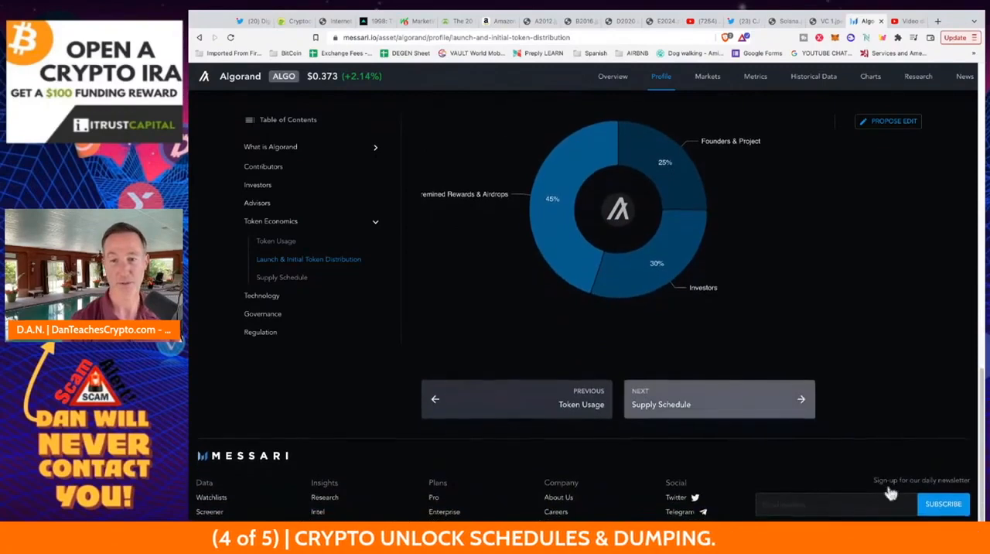
pyautogui.moveTo(874, 495)
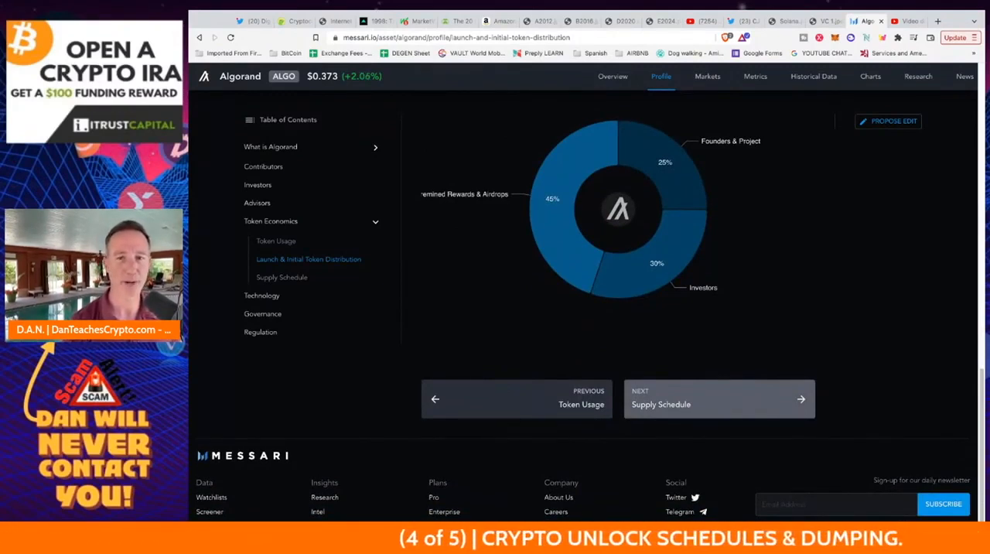
# - Review Algorand's Supply Schedule and Liquid Supply Curve
pyautogui.click(718, 400)
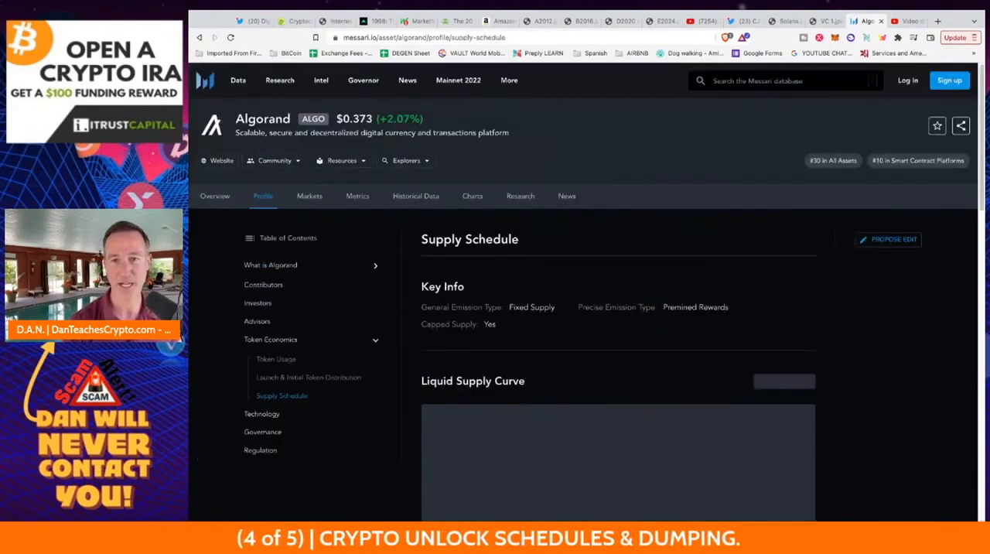
pyautogui.scroll(-3)
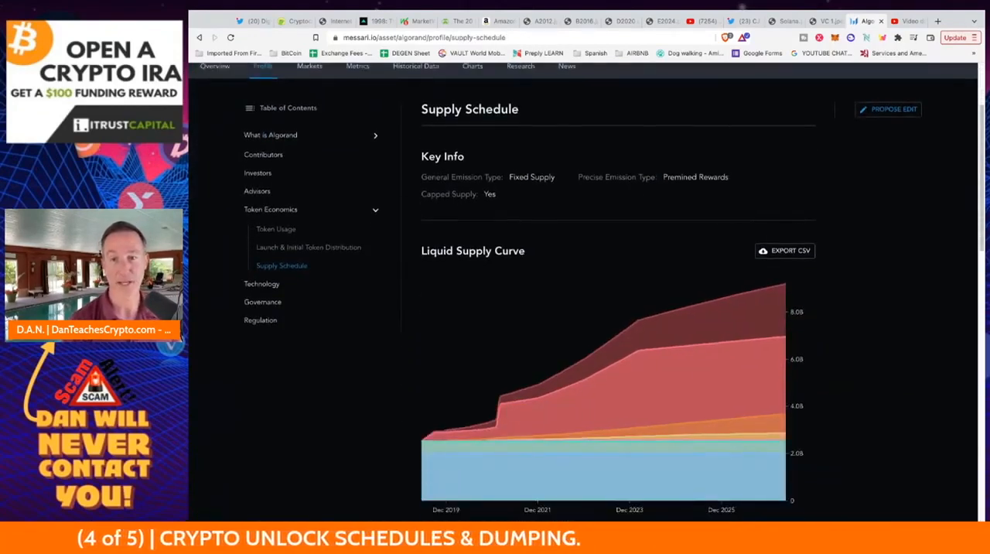
pyautogui.scroll(-3)
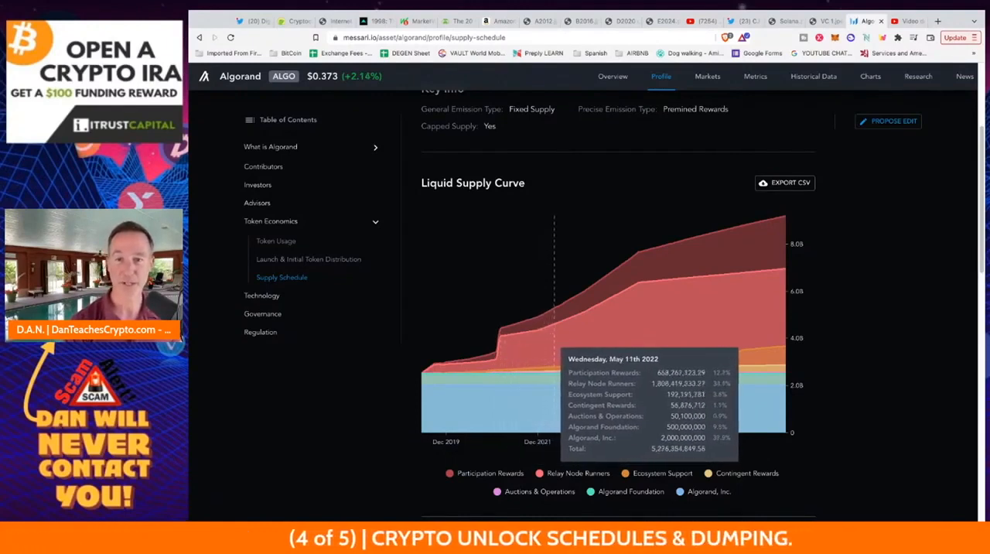
pyautogui.moveTo(580, 309)
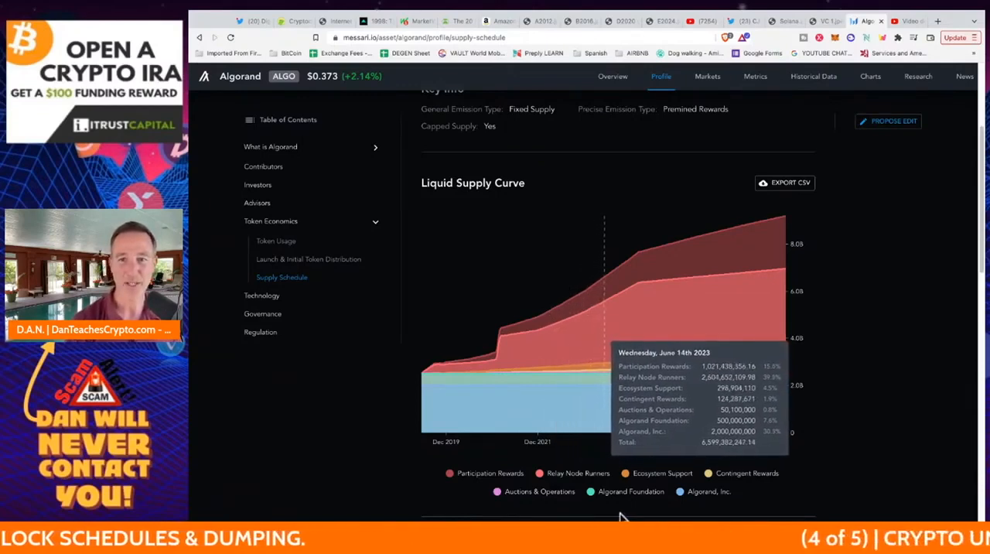
pyautogui.moveTo(684, 507)
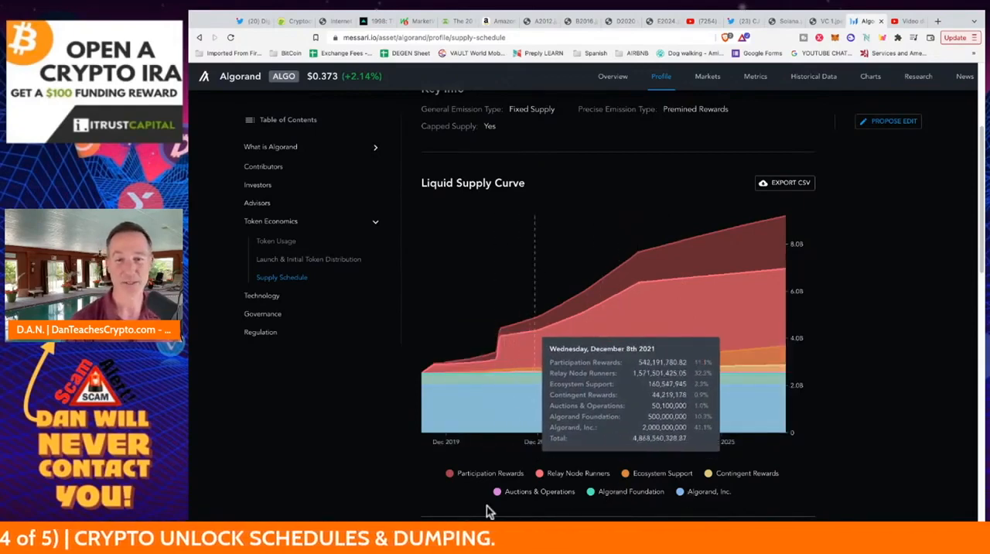
pyautogui.moveTo(488, 510)
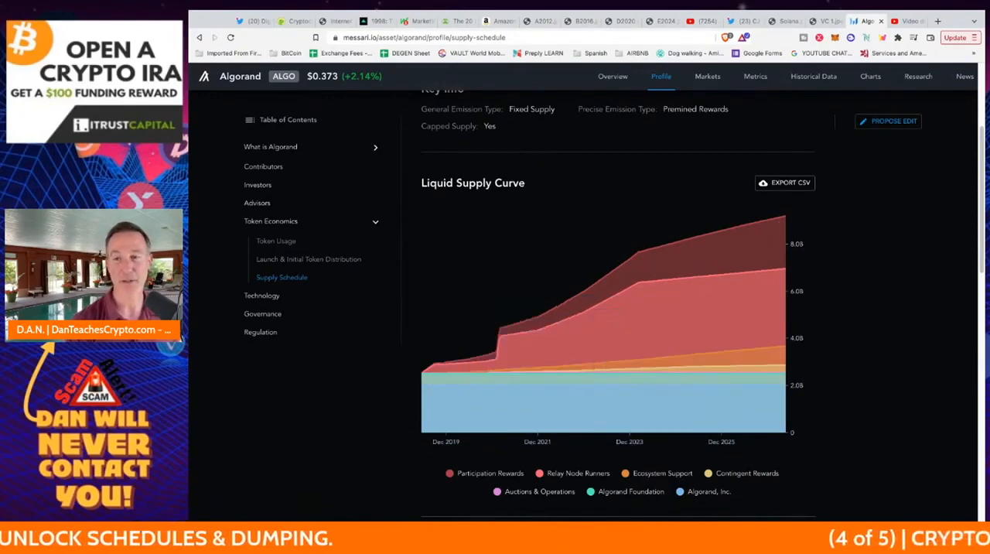
pyautogui.scroll(3)
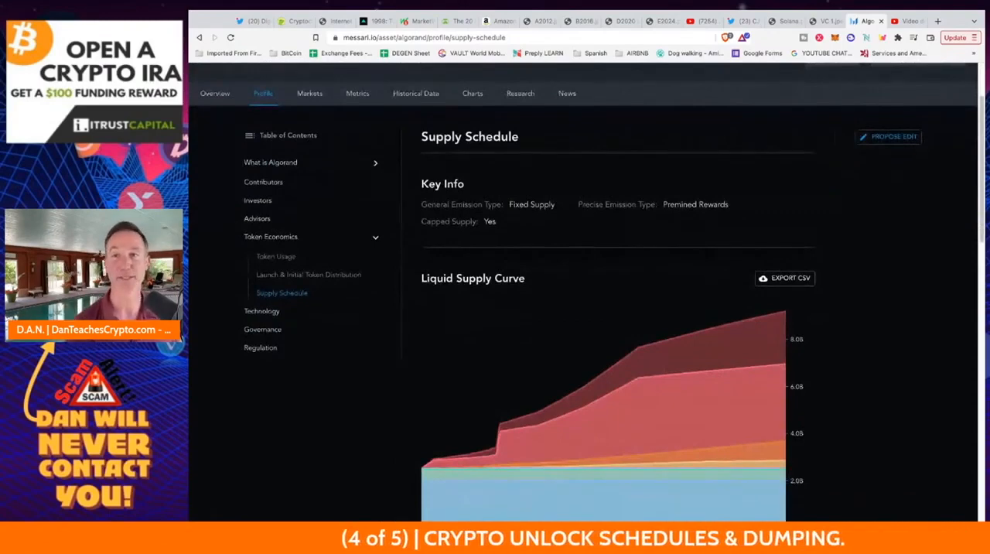
pyautogui.scroll(3)
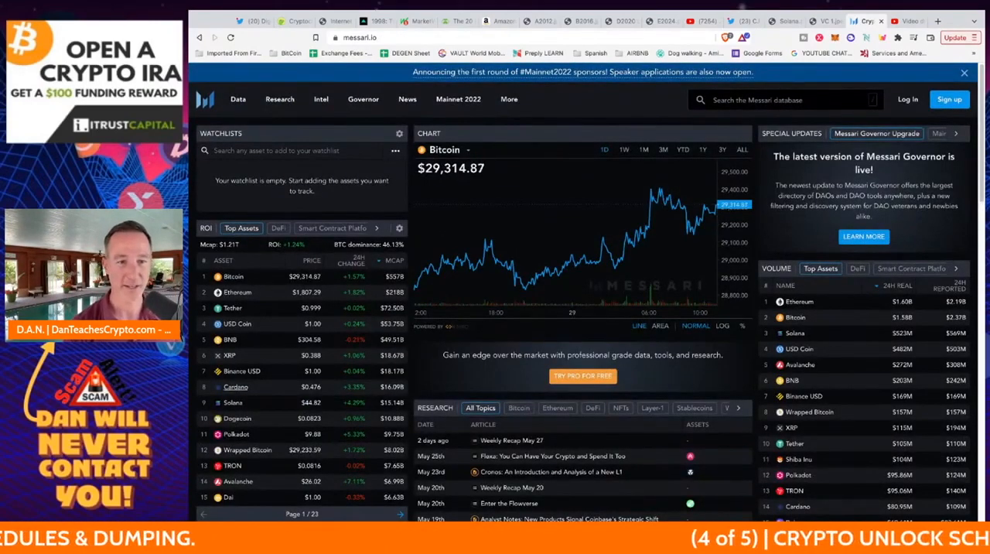
pyautogui.click(235, 387)
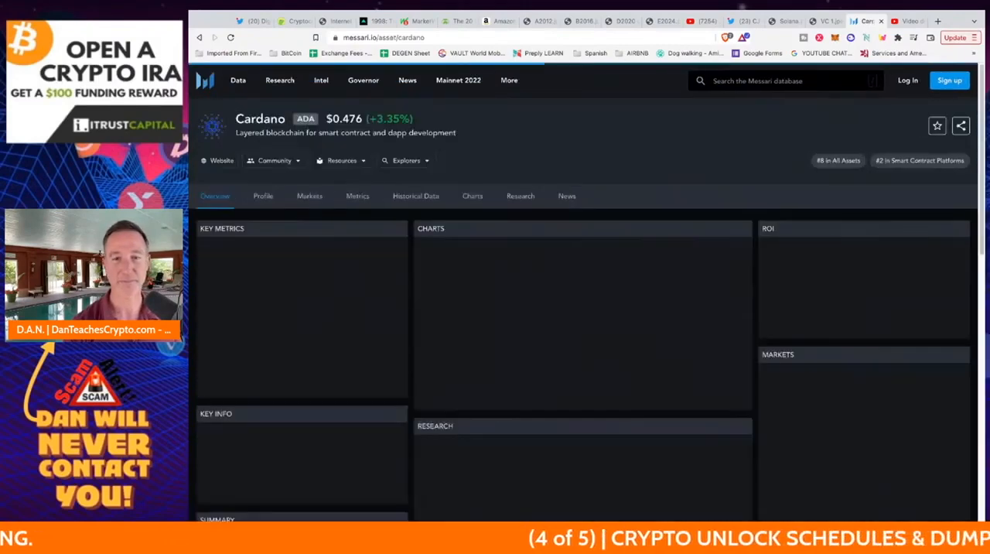
pyautogui.click(263, 195)
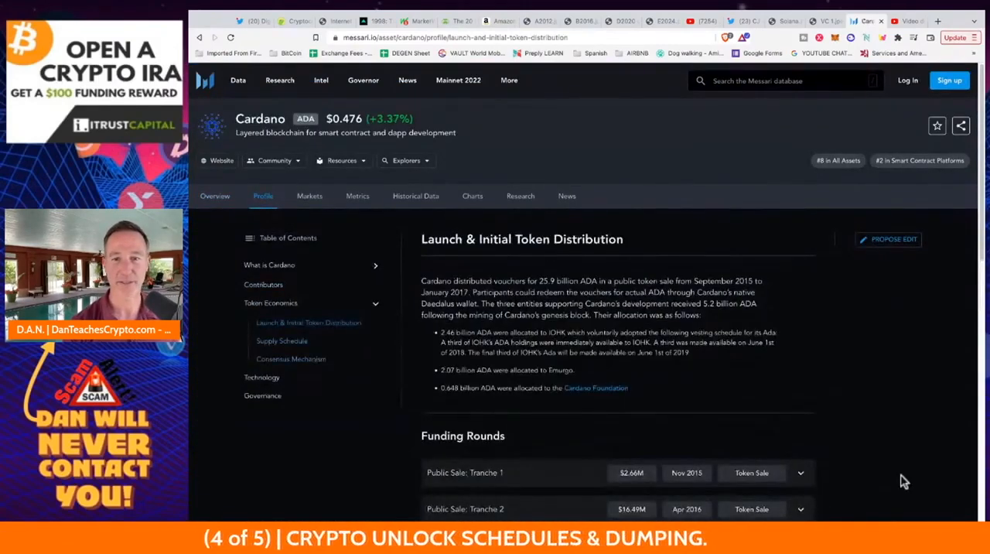
pyautogui.scroll(-3)
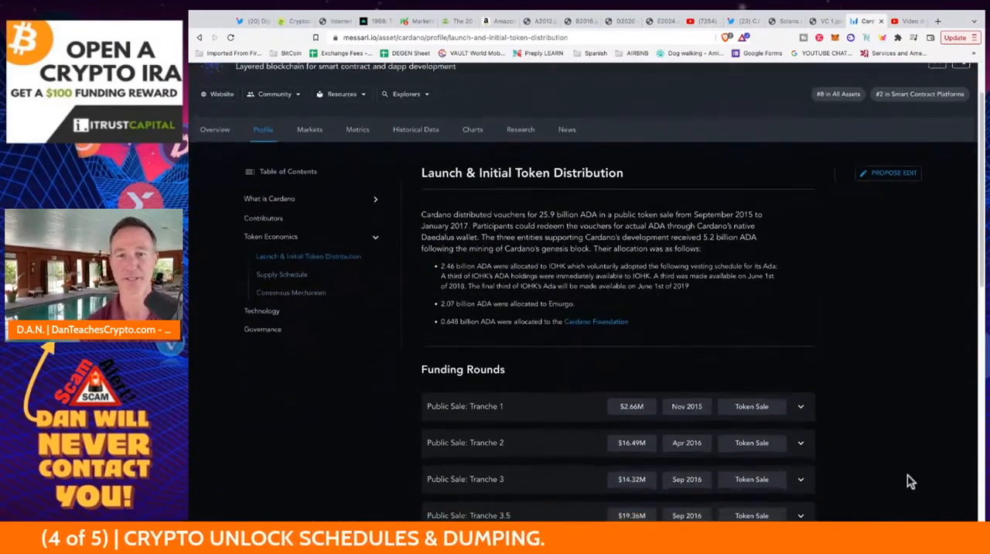
pyautogui.scroll(-3)
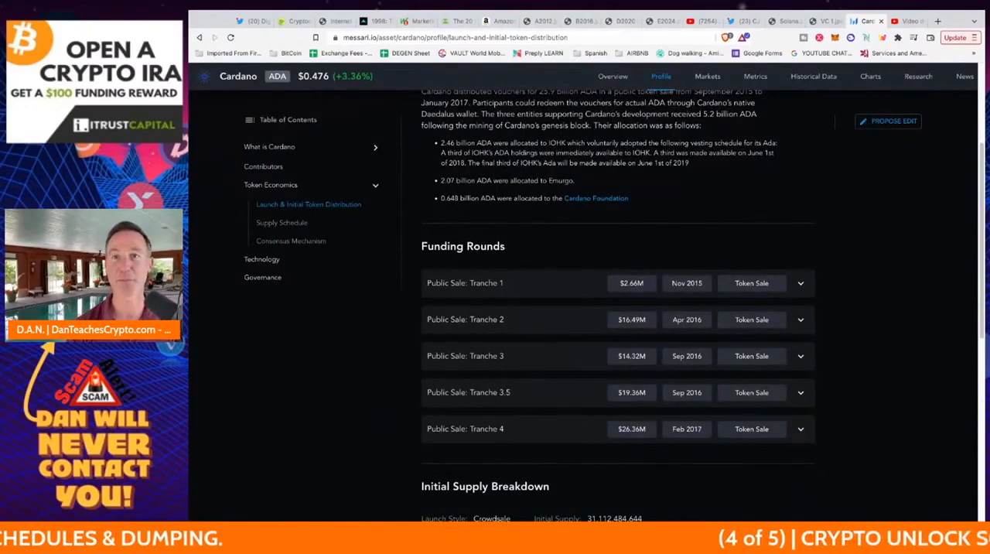
pyautogui.click(820, 22)
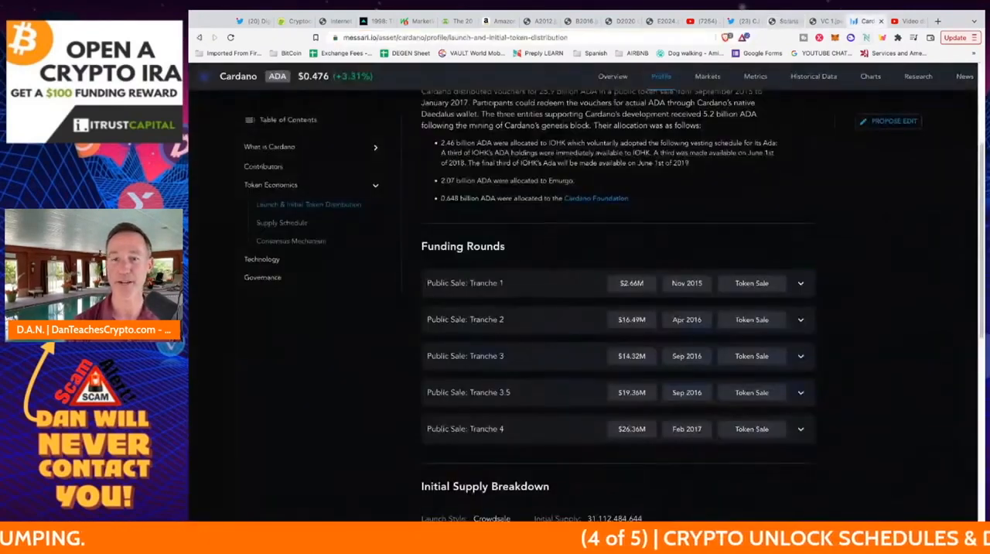
pyautogui.scroll(-3)
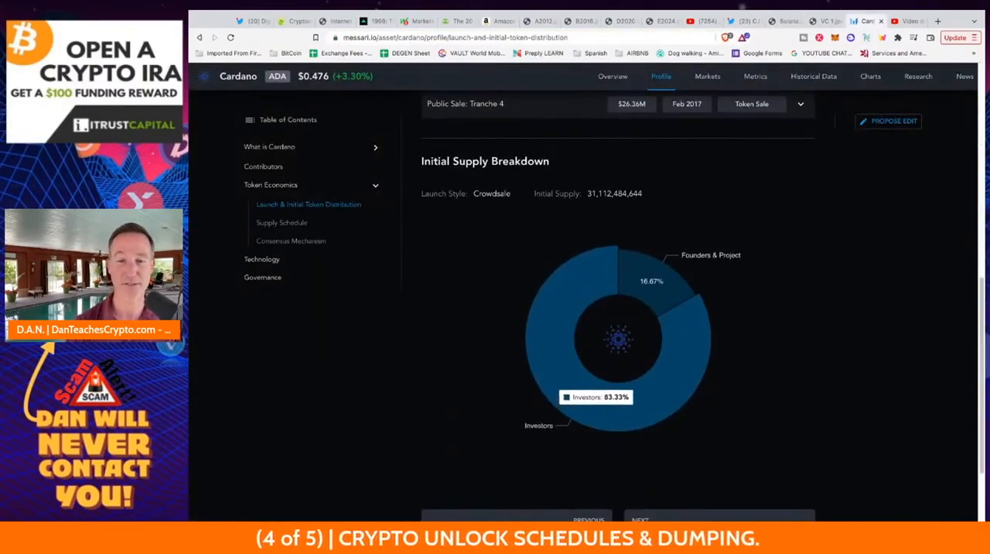
# - Review Cardano's Supply Schedule and Liquid Supply Curve before opening Avalanche
pyautogui.click(281, 223)
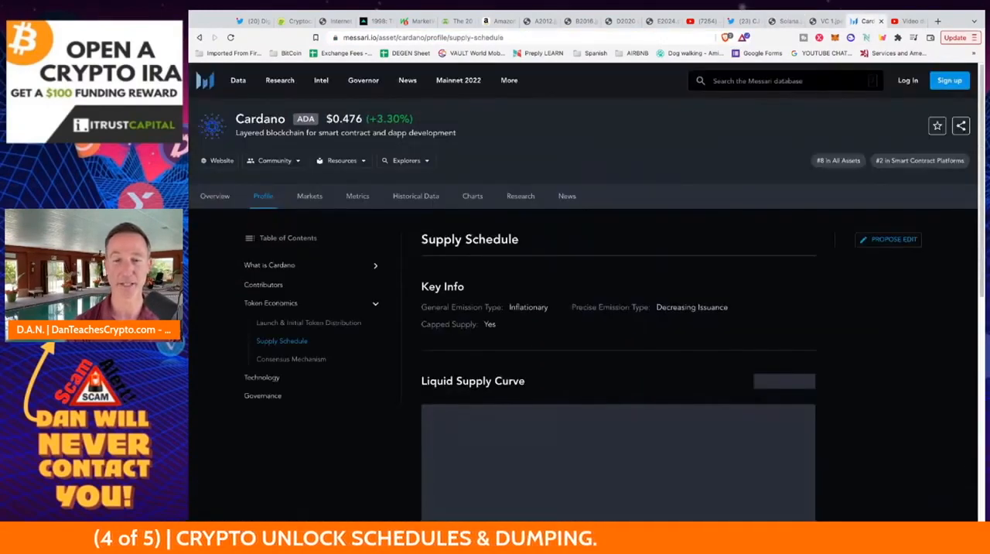
pyautogui.scroll(-3)
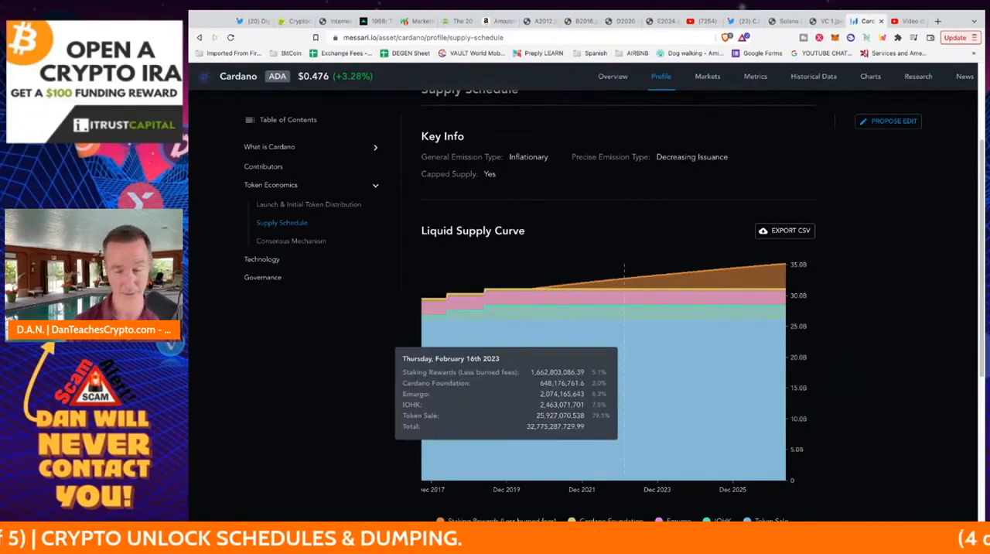
pyautogui.moveTo(648, 271)
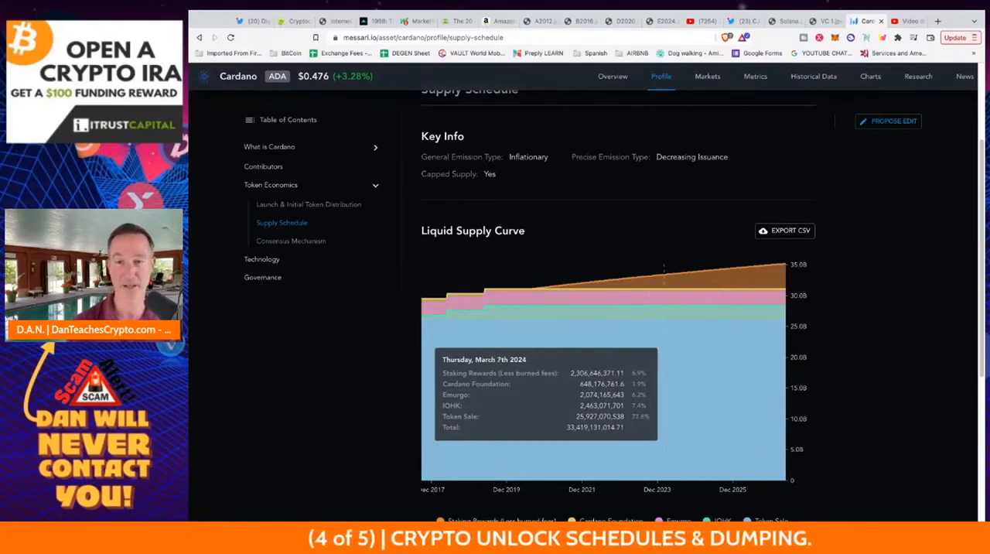
pyautogui.moveTo(724, 271)
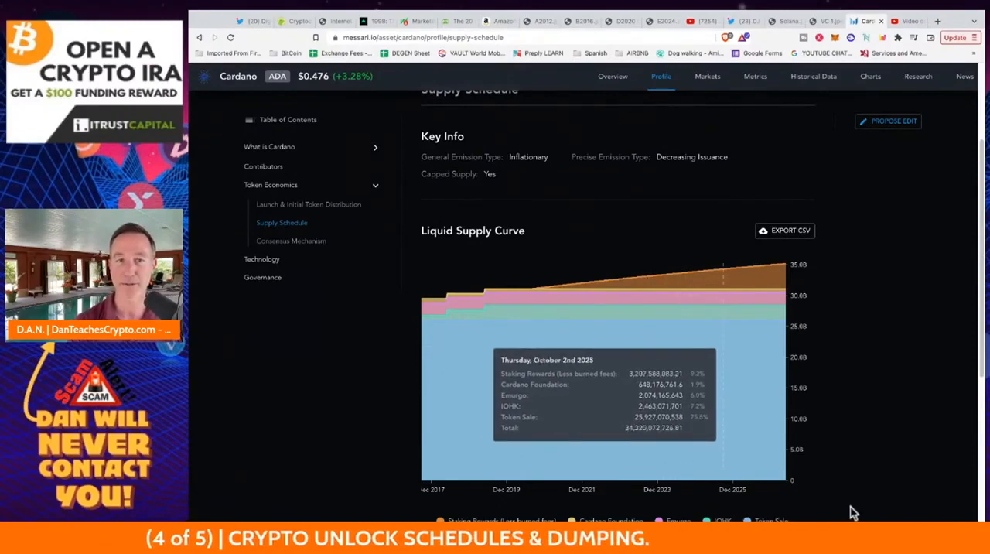
pyautogui.scroll(3)
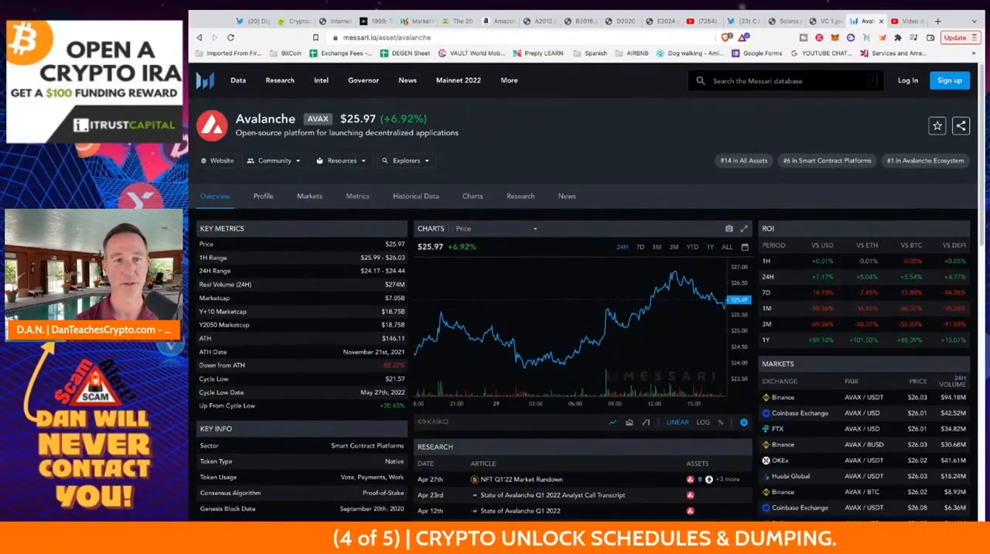
# - Open Avalanche's Launch & Initial Token Distribution and highlight the 360 million AVAX minted at launch
pyautogui.click(263, 195)
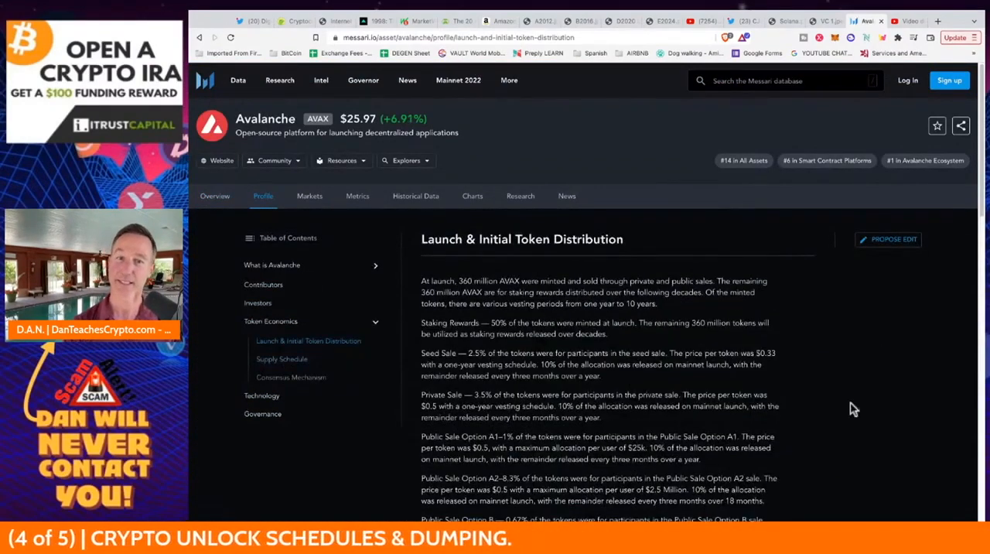
pyautogui.scroll(-3)
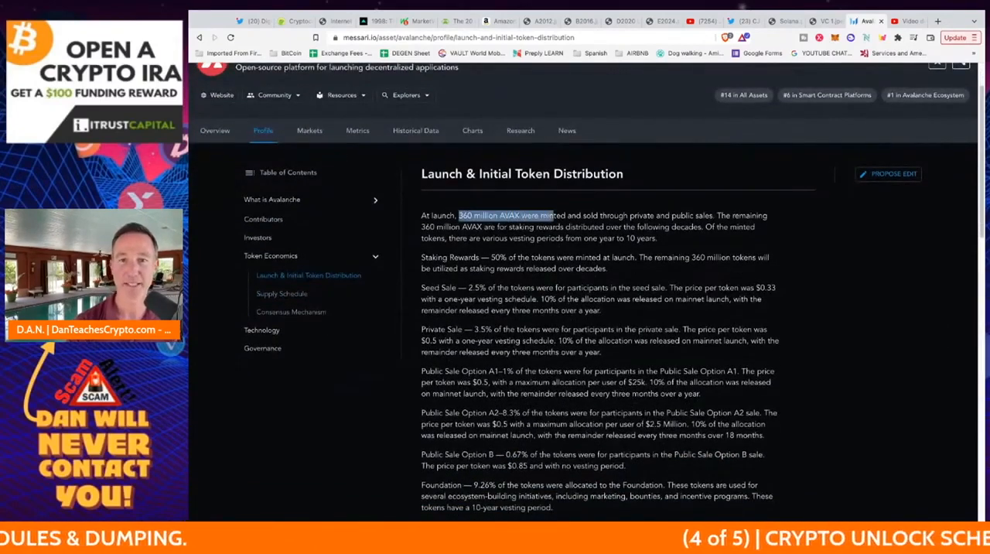
pyautogui.moveTo(461, 215); pyautogui.dragTo(712, 215)
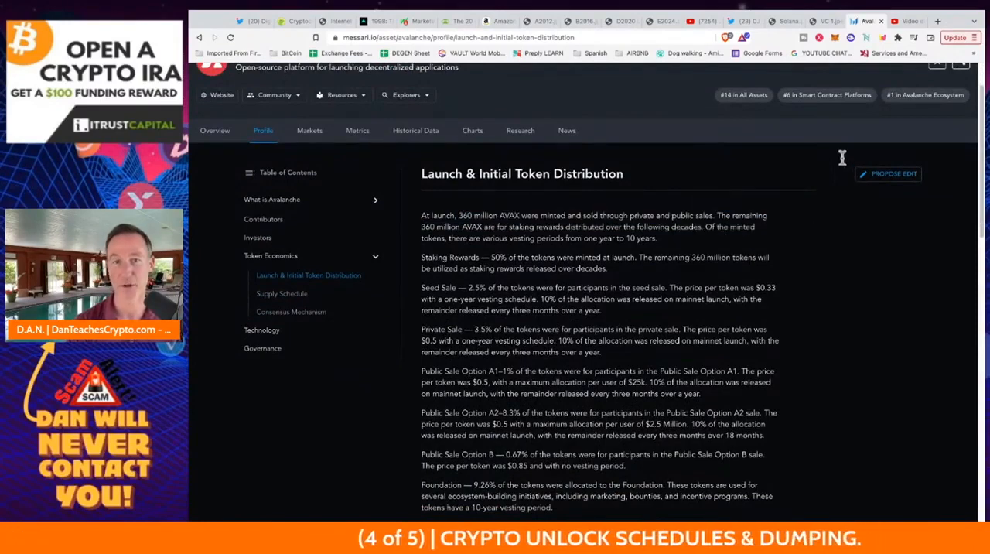
pyautogui.moveTo(716, 215); pyautogui.dragTo(575, 226)
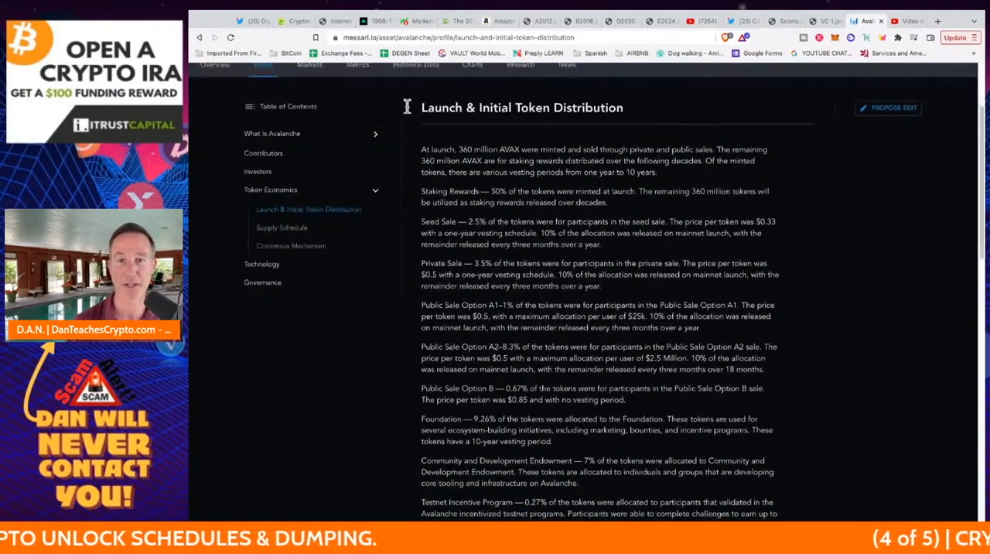
pyautogui.moveTo(492, 192); pyautogui.dragTo(634, 192)
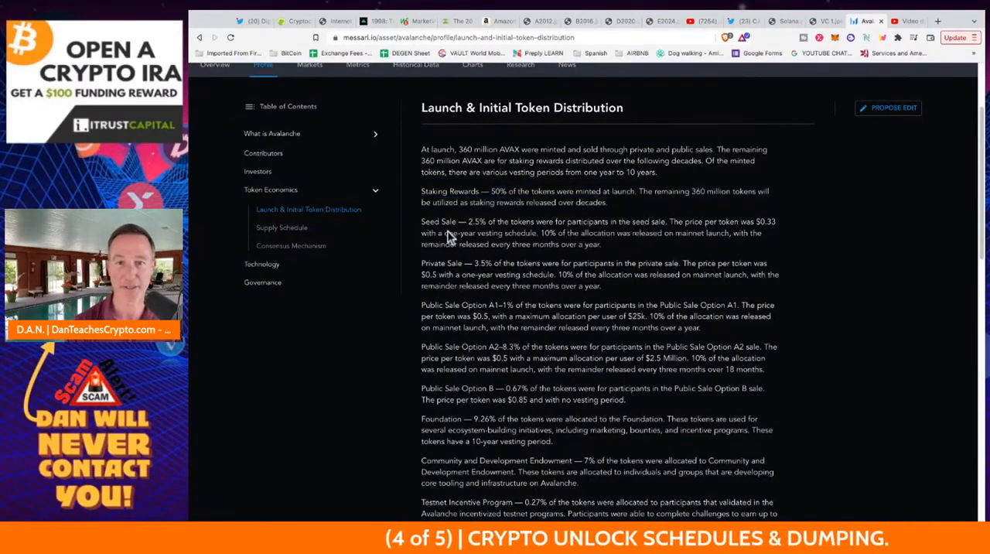
pyautogui.doubleClick(495, 223)
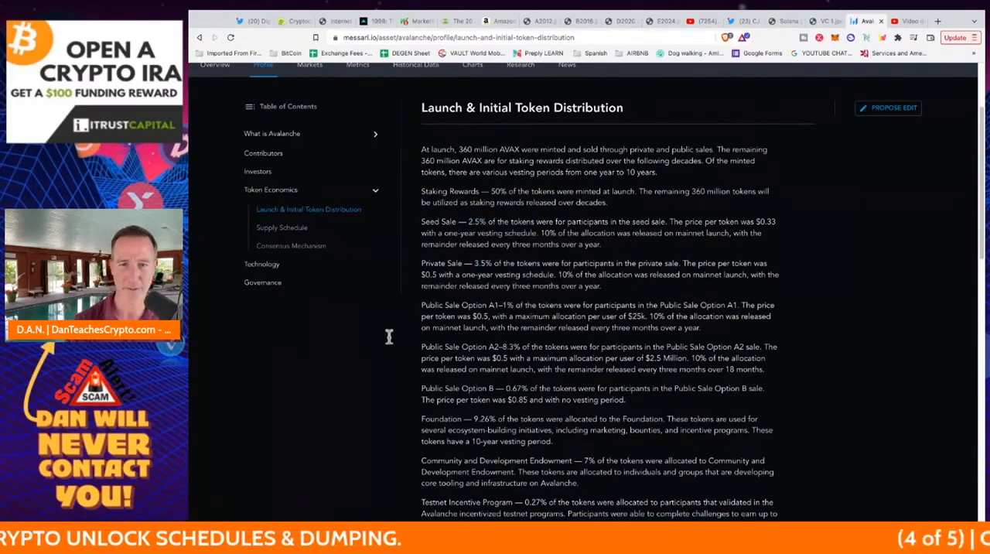
pyautogui.moveTo(486, 305); pyautogui.dragTo(529, 305)
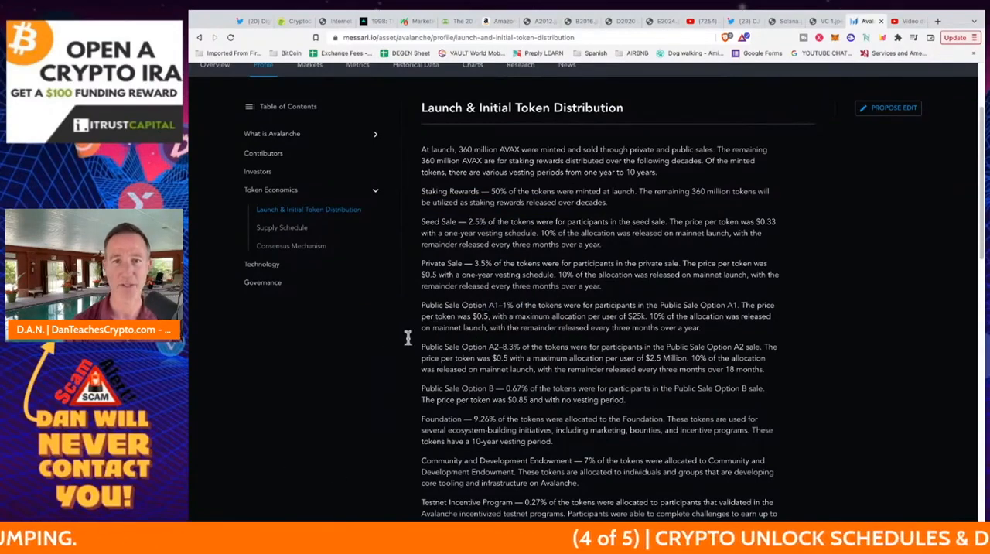
# - Scroll through Avalanche's allocations and funding rounds, then go to its Supply Schedule
pyautogui.scroll(-3)
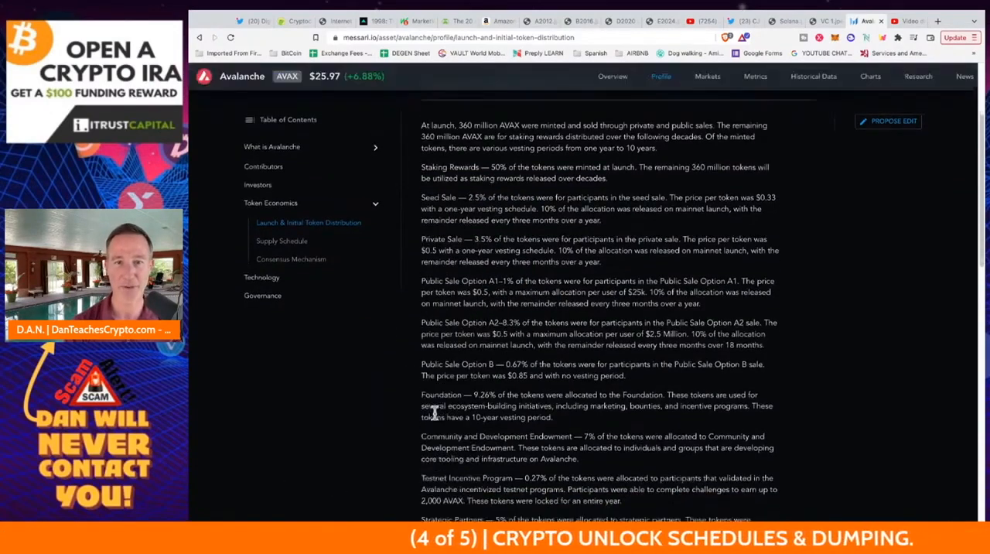
pyautogui.scroll(-3)
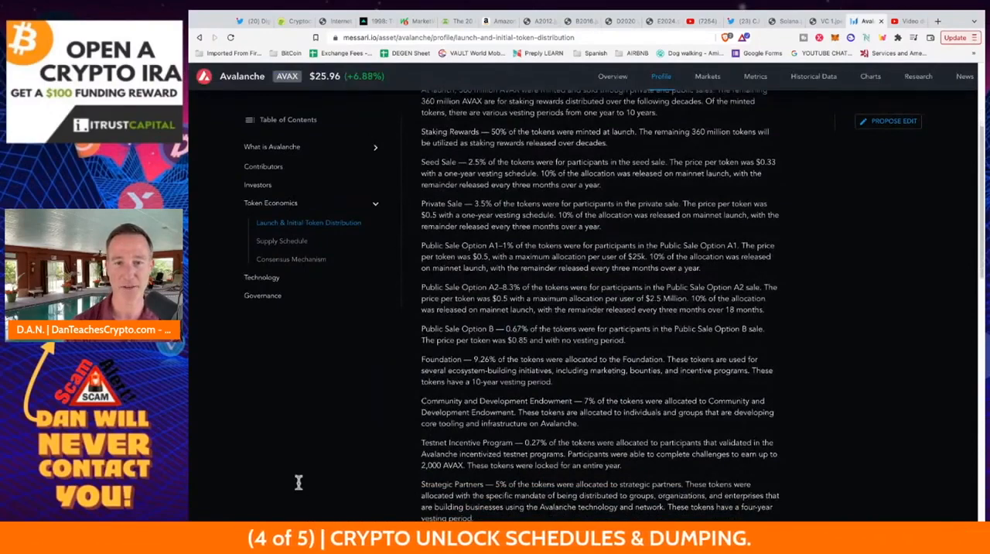
pyautogui.scroll(-3)
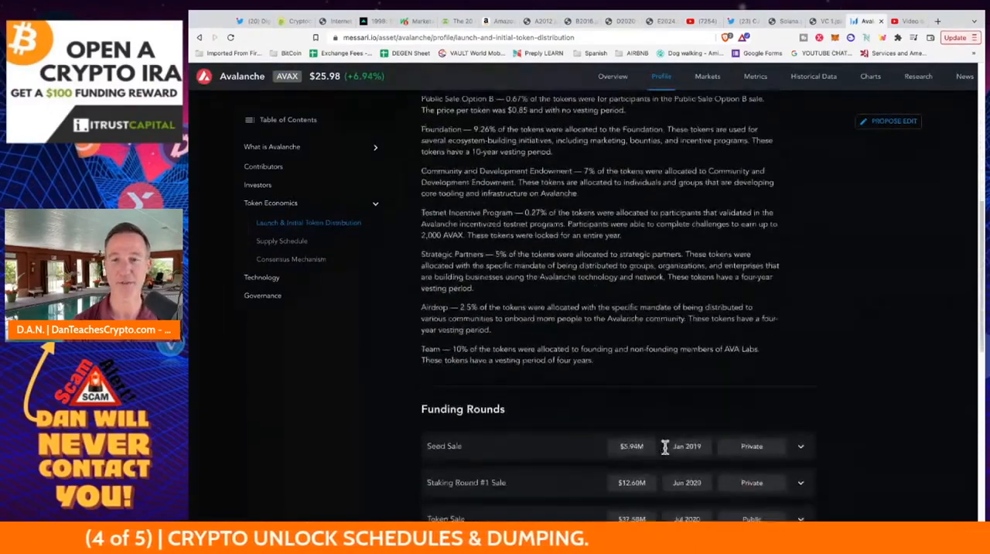
pyautogui.scroll(-3)
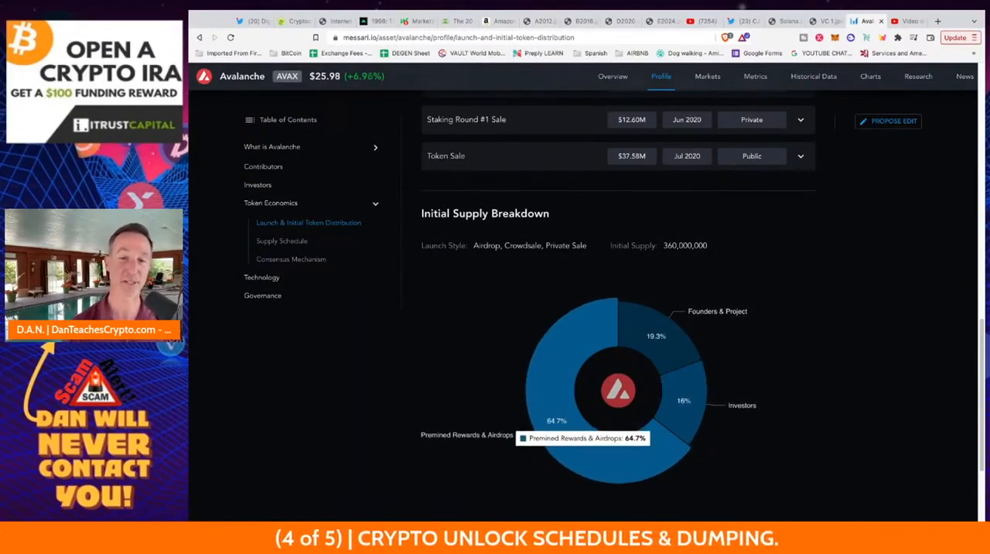
pyautogui.click(281, 241)
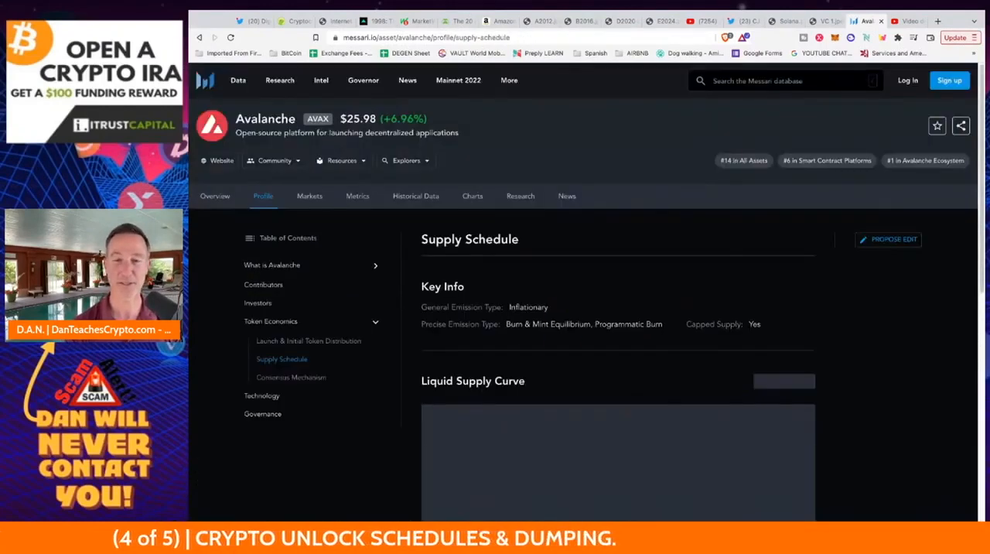
# - Examine Avalanche's Liquid Supply Curve across several dates
pyautogui.scroll(-3)
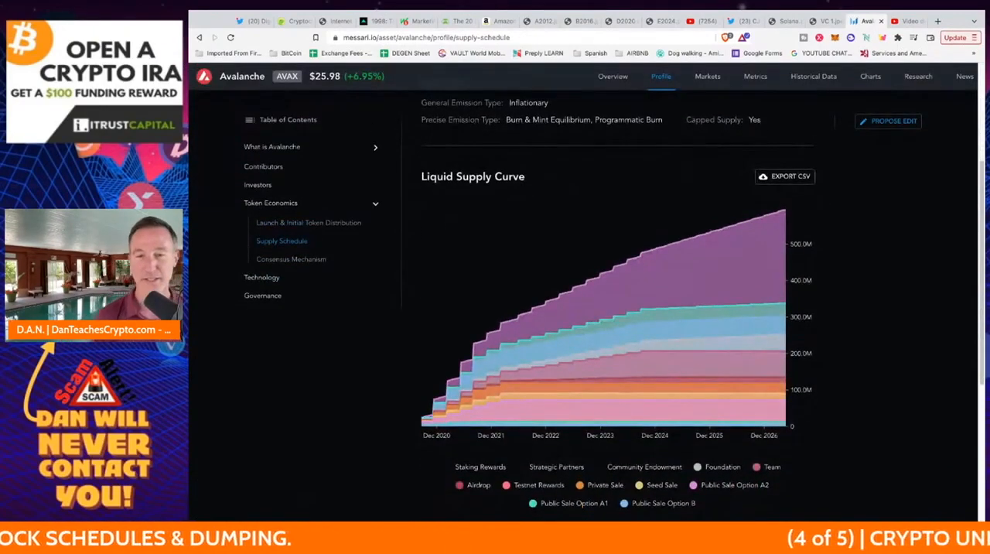
pyautogui.moveTo(513, 396)
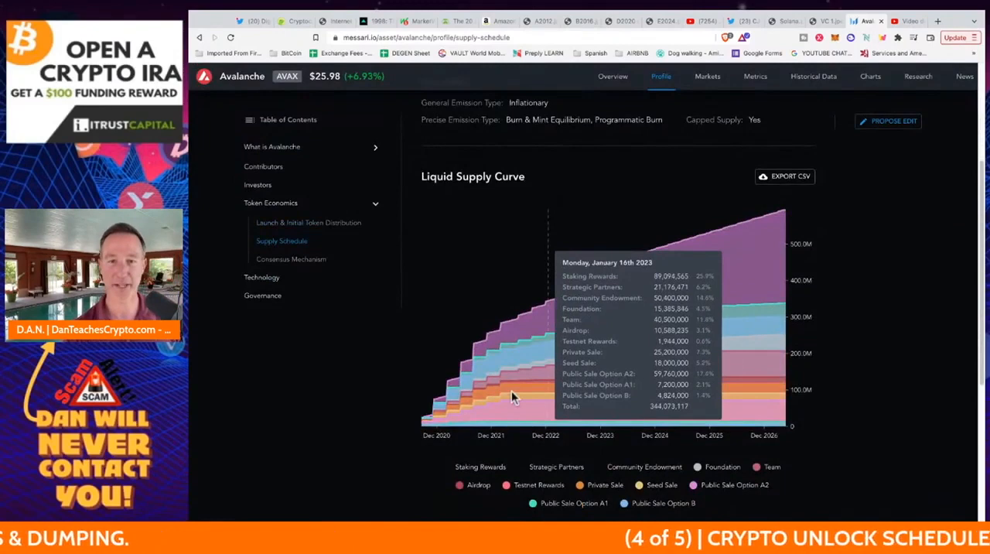
pyautogui.moveTo(513, 396)
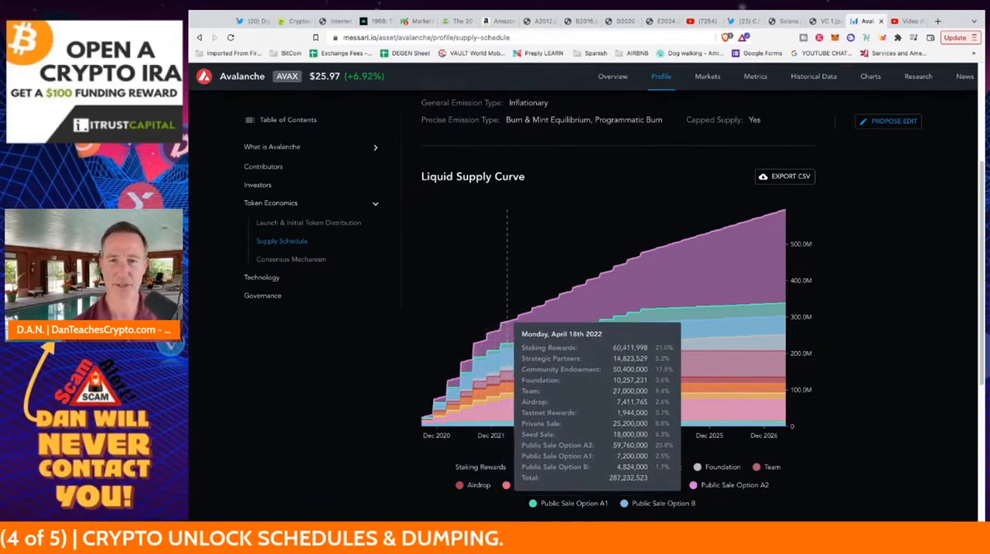
pyautogui.moveTo(502, 348)
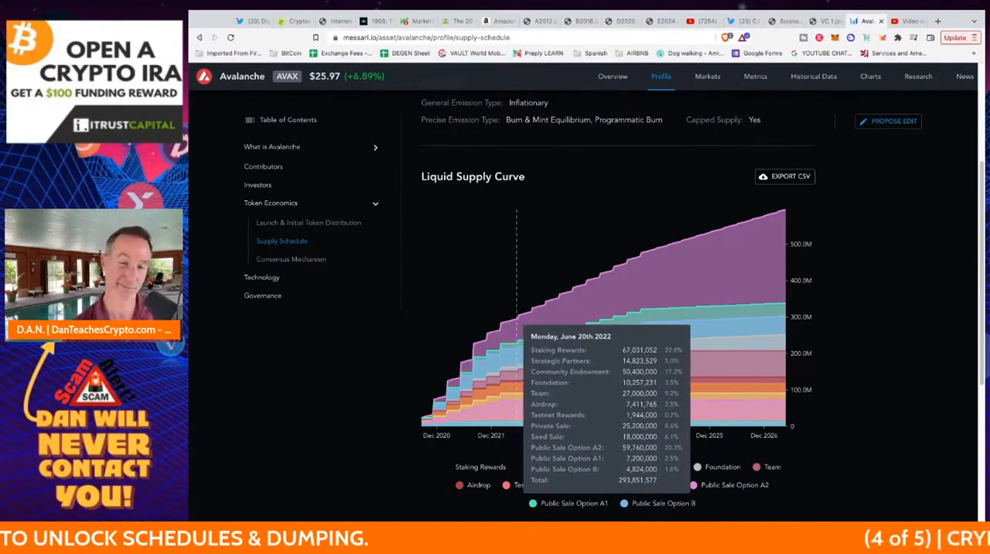
pyautogui.moveTo(518, 310)
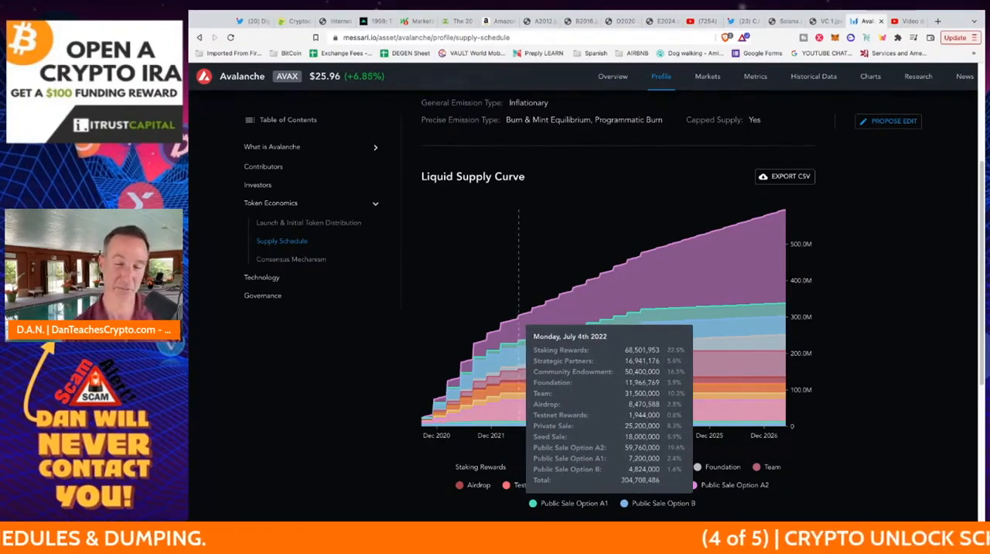
pyautogui.moveTo(529, 317)
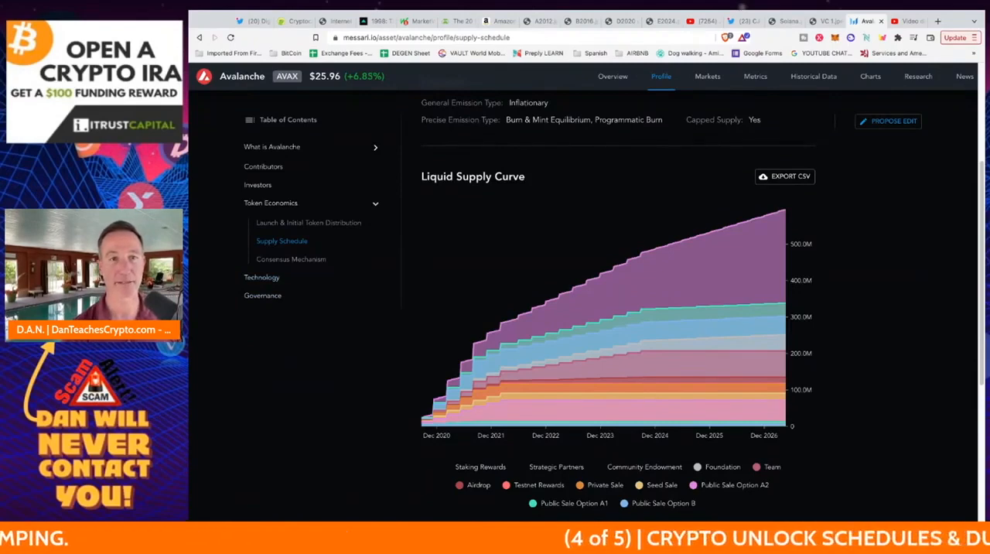
pyautogui.scroll(3)
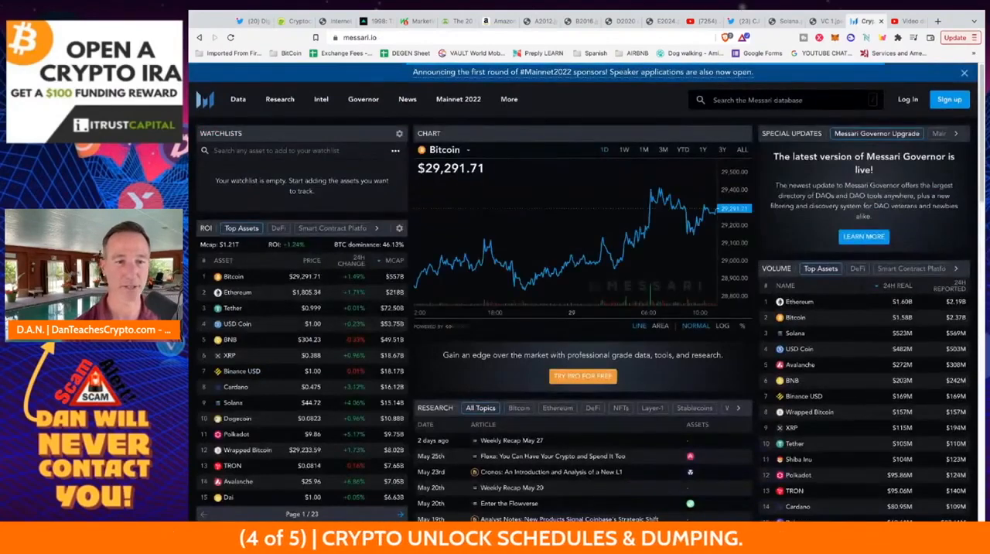
# - From Top Assets, go to Solana's Token Usage profile and continue to Launch & Initial Token Distribution
pyautogui.click(232, 402)
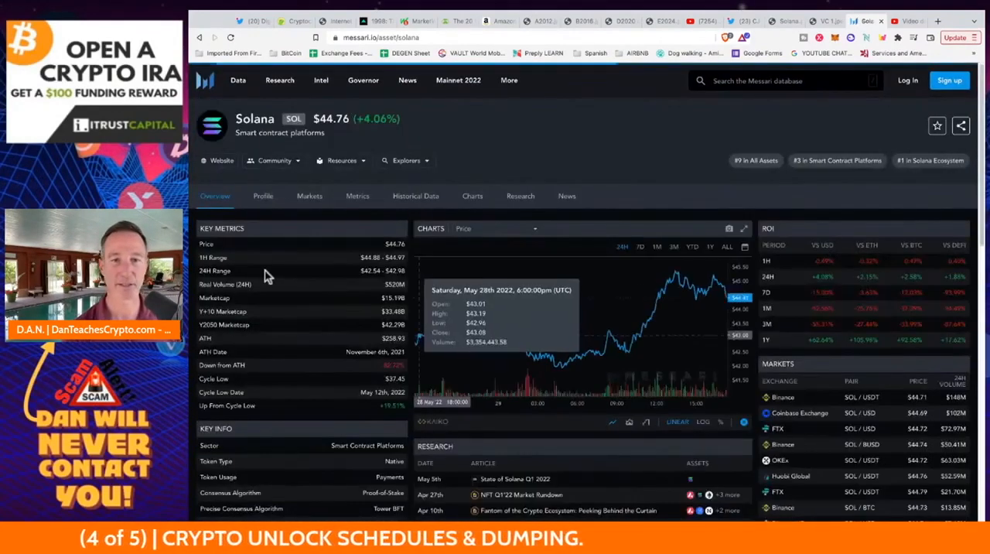
pyautogui.click(263, 195)
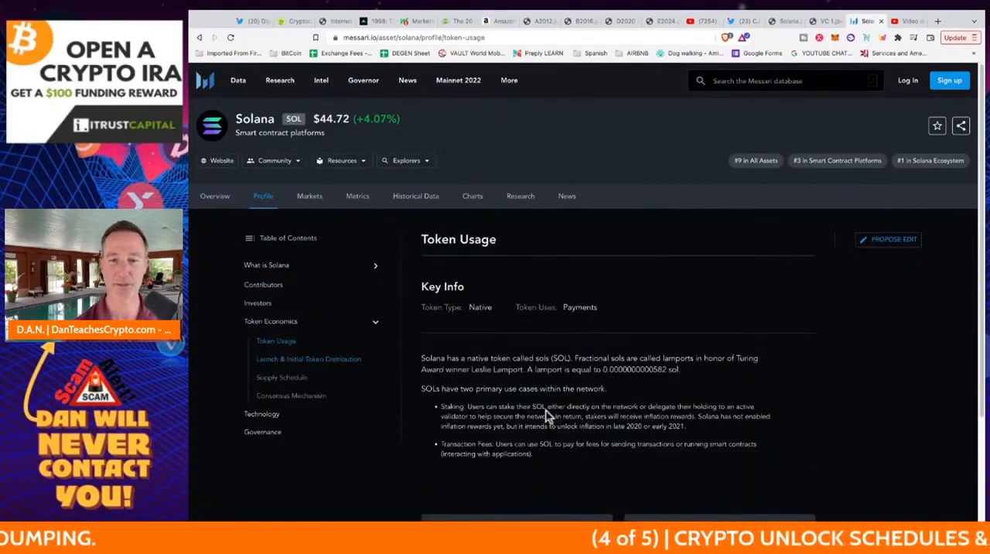
pyautogui.scroll(-3)
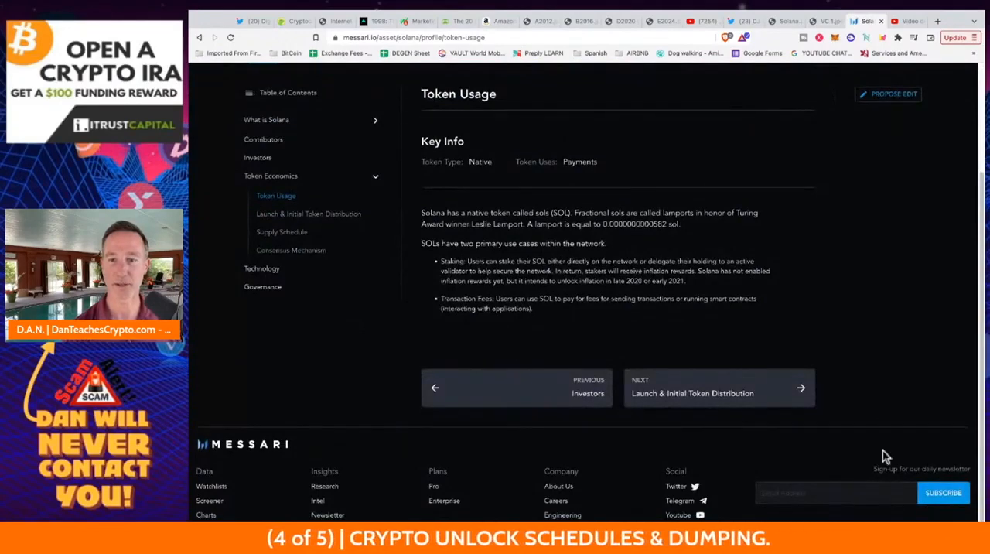
pyautogui.click(692, 393)
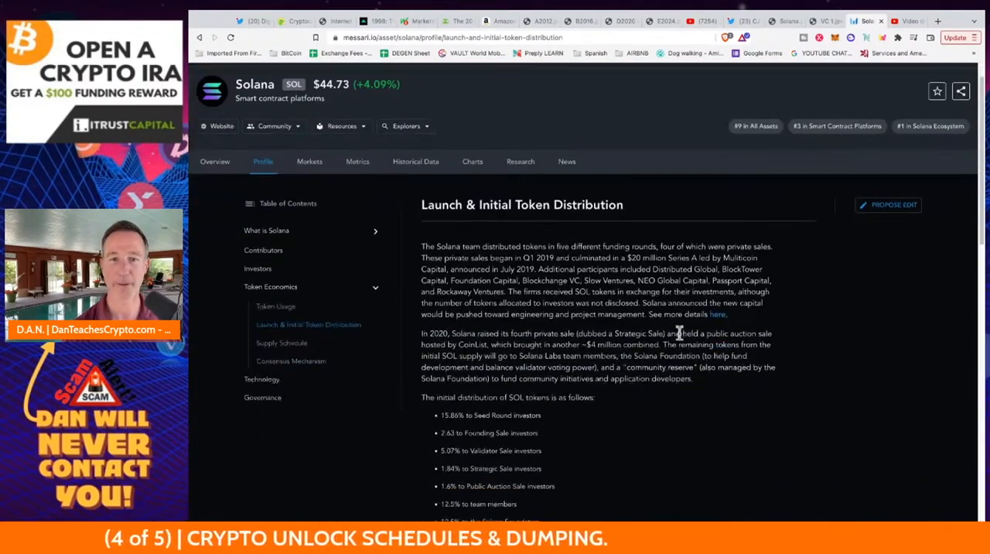
# - Review Solana's funding rounds and hover slices of the Initial Supply Breakdown pie chart
pyautogui.scroll(-3)
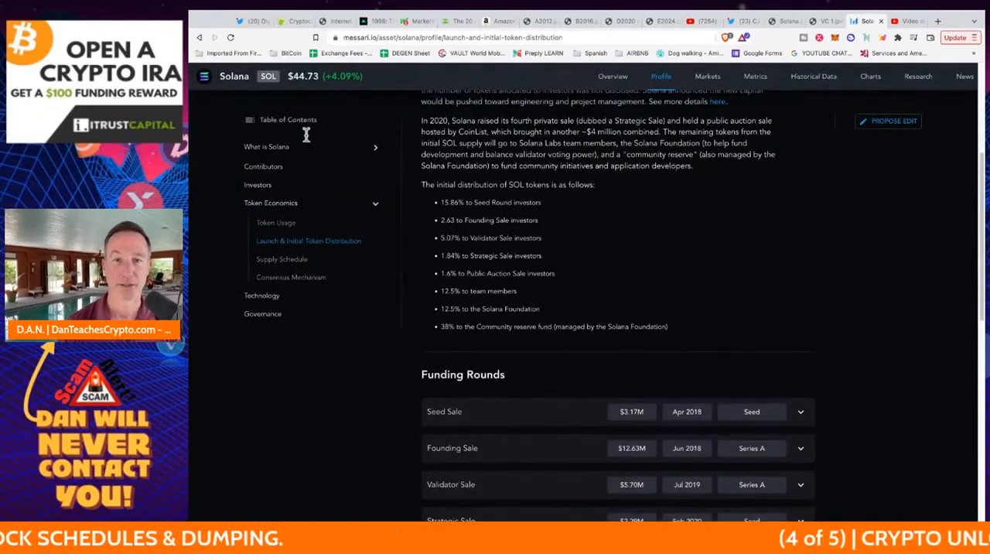
pyautogui.doubleClick(490, 201)
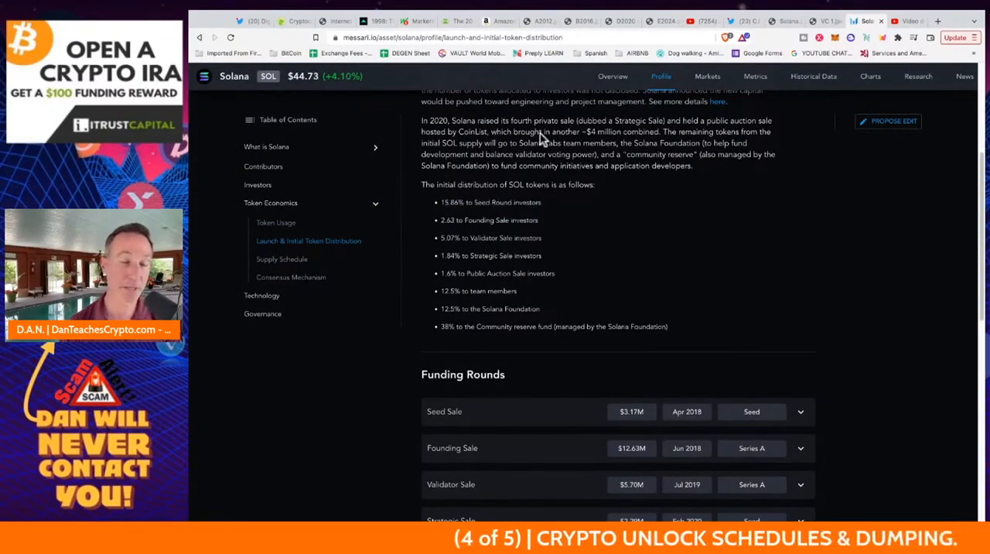
pyautogui.doubleClick(489, 219)
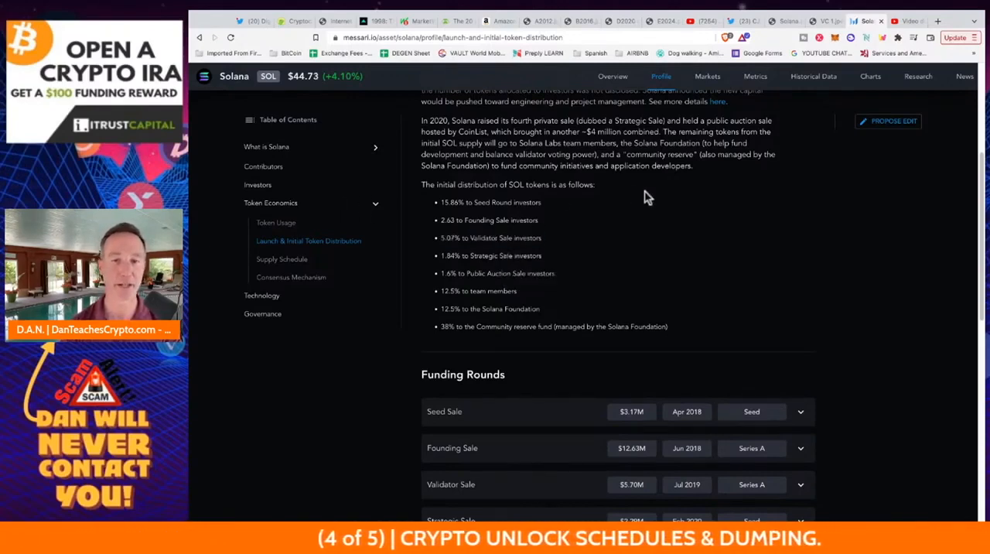
pyautogui.moveTo(309, 238)
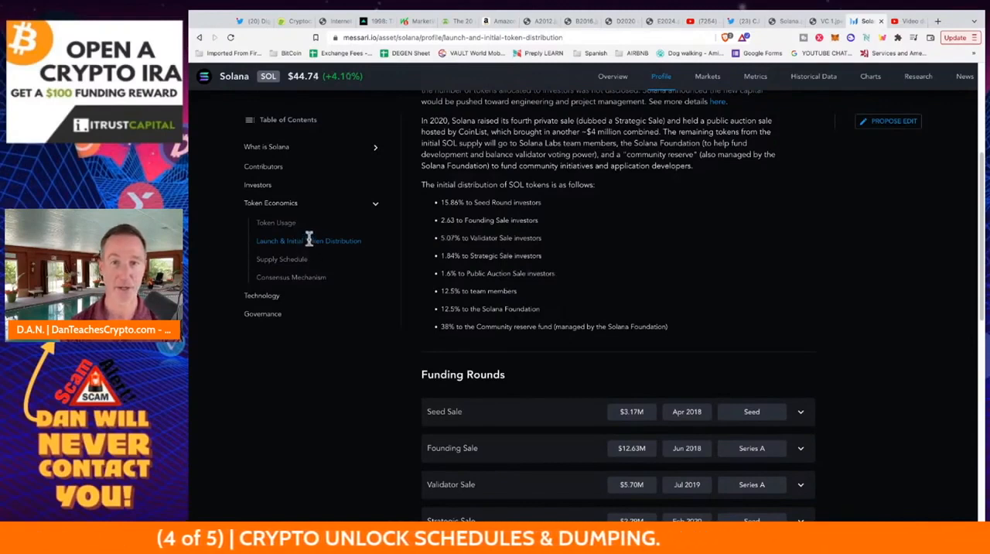
pyautogui.doubleClick(491, 256)
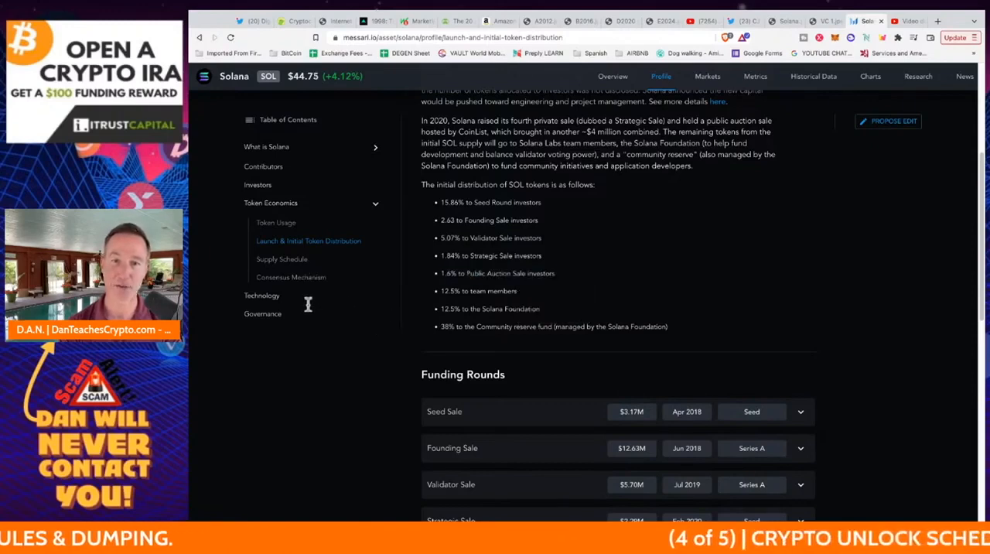
pyautogui.doubleClick(489, 308)
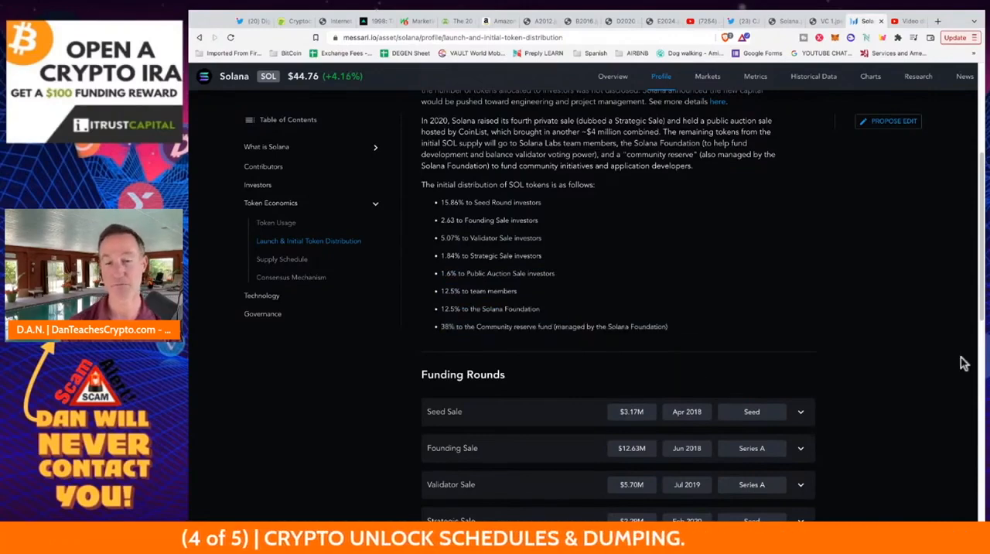
# - Continue past the distribution details to Solana's Supply Schedule page
pyautogui.scroll(-3)
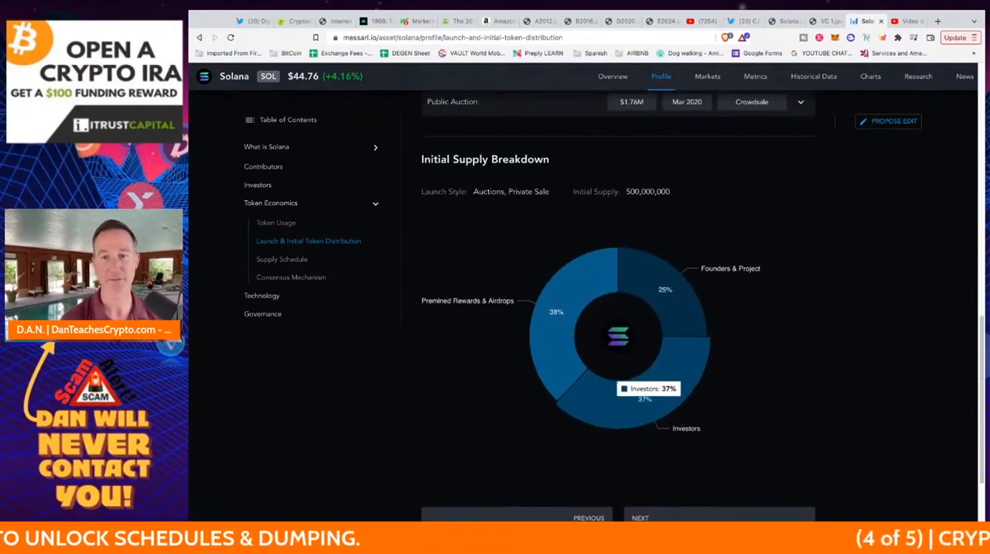
pyautogui.moveTo(816, 297)
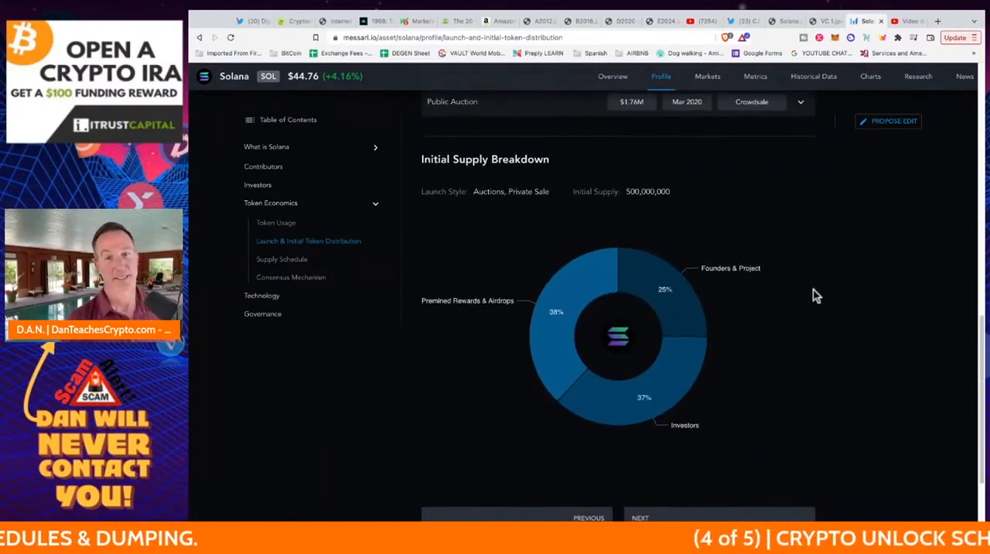
pyautogui.moveTo(538, 364)
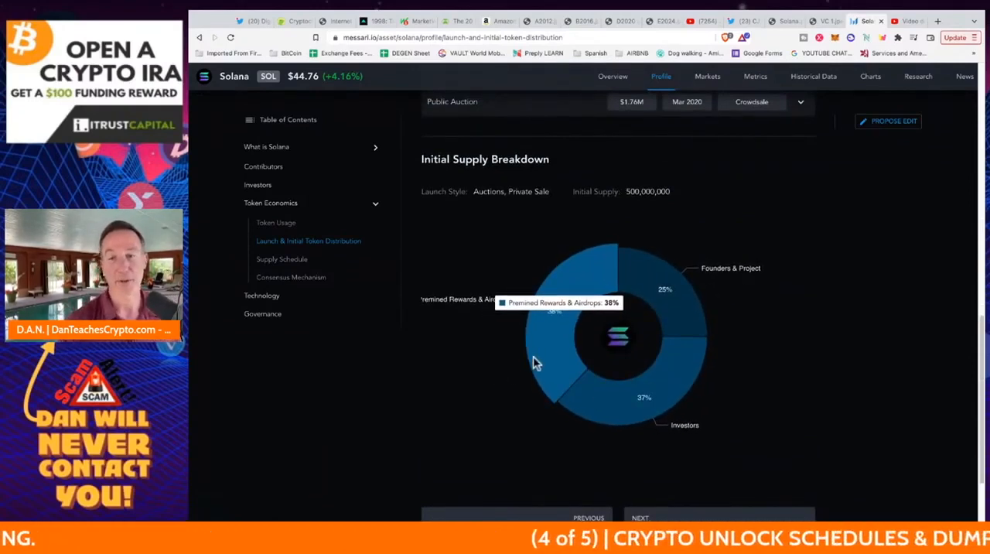
pyautogui.scroll(-3)
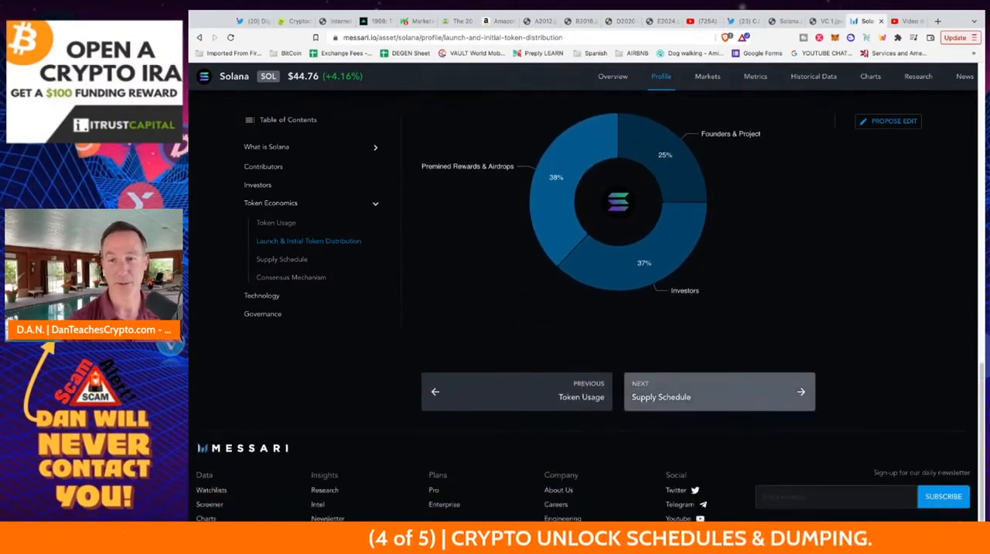
pyautogui.click(720, 392)
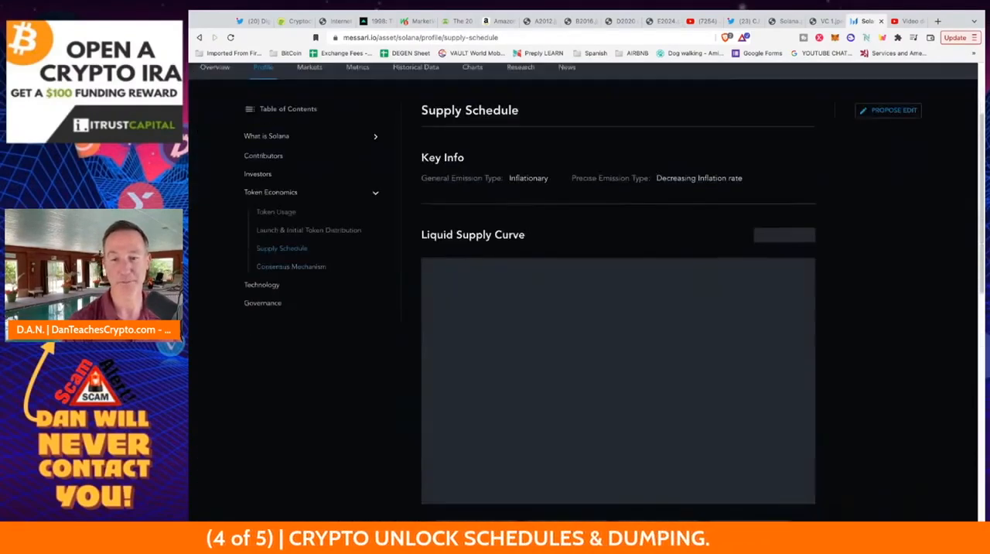
pyautogui.scroll(-3)
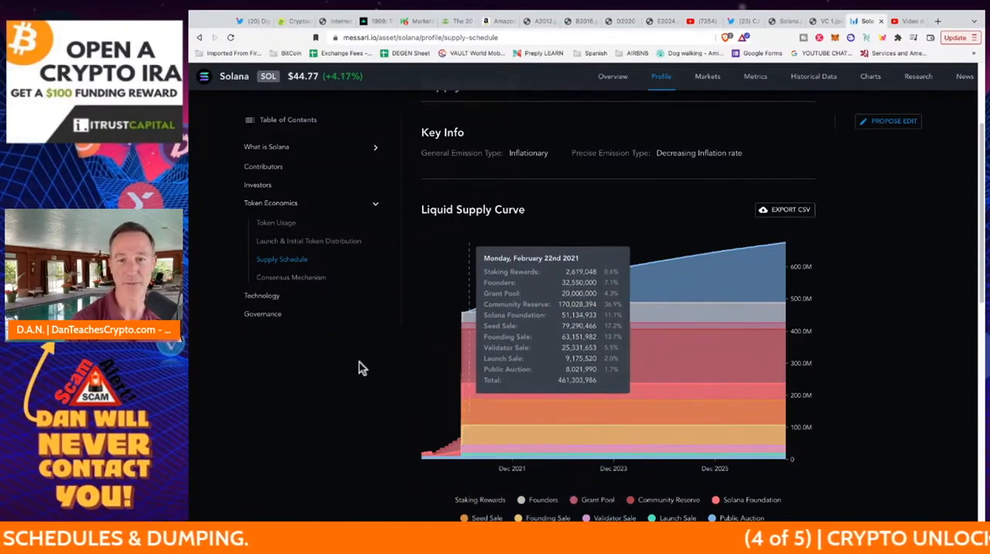
pyautogui.moveTo(487, 345)
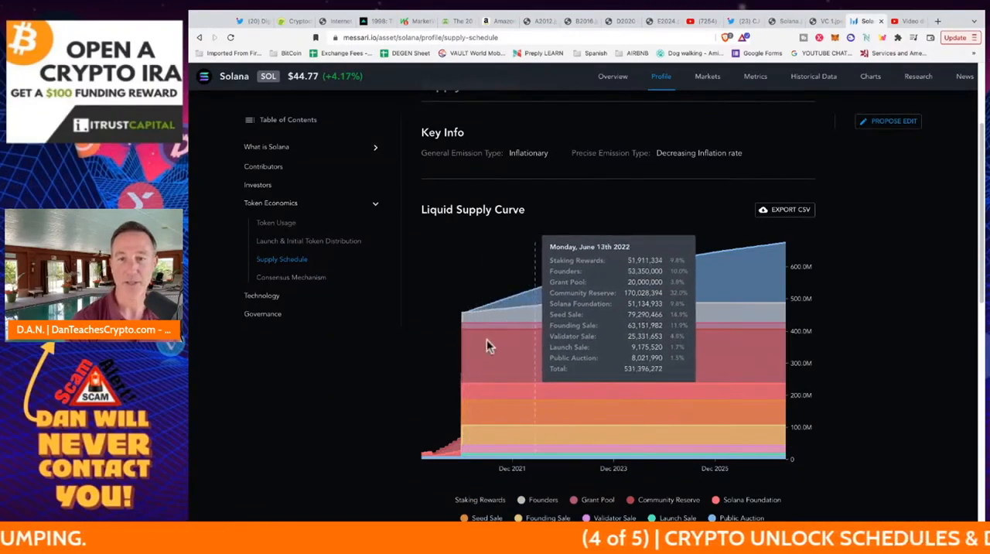
pyautogui.moveTo(452, 348)
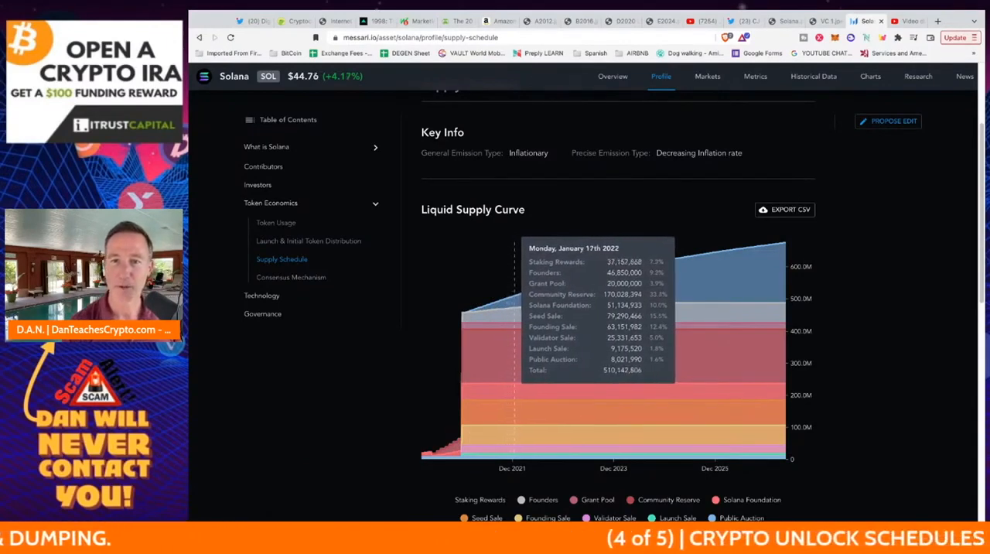
pyautogui.moveTo(477, 346)
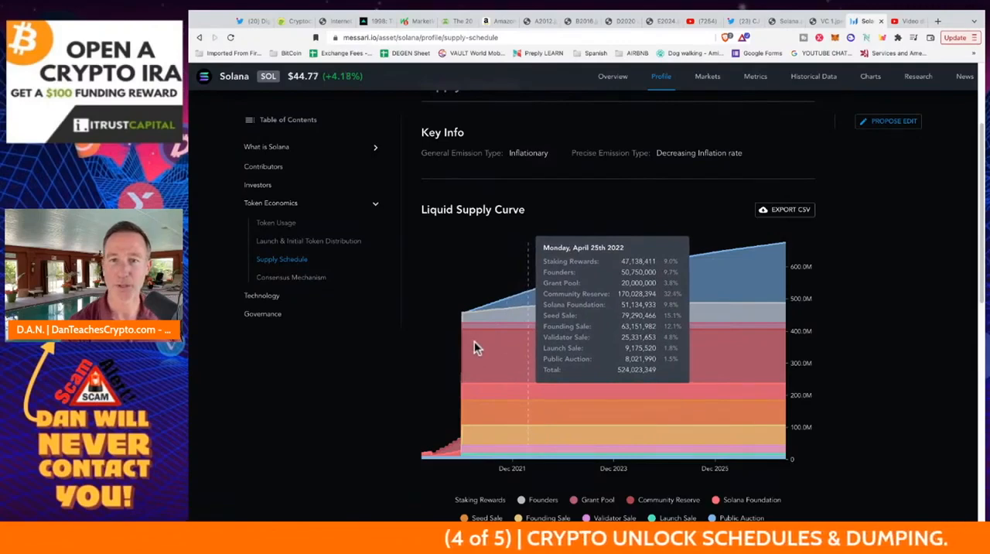
pyautogui.moveTo(483, 346)
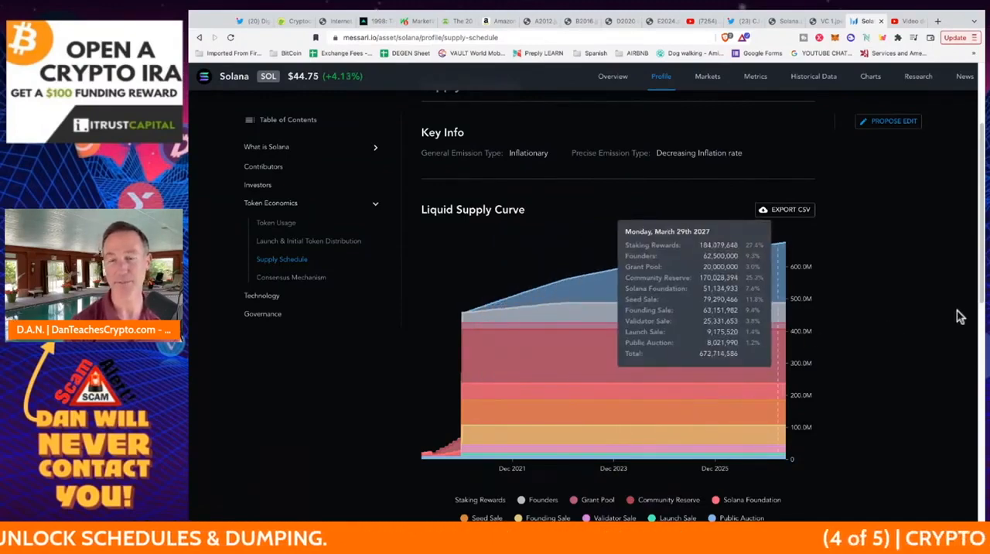
pyautogui.moveTo(960, 317)
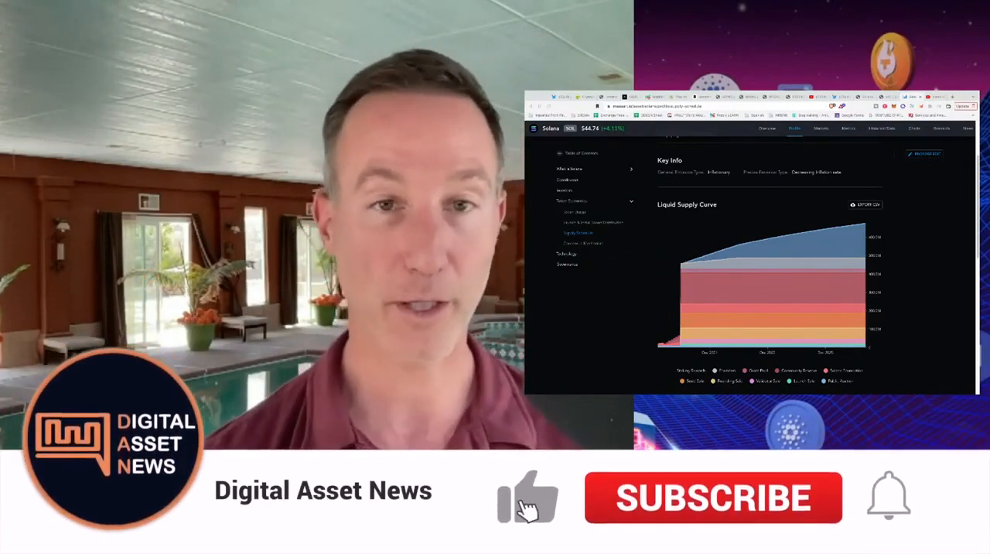
pyautogui.click(712, 498)
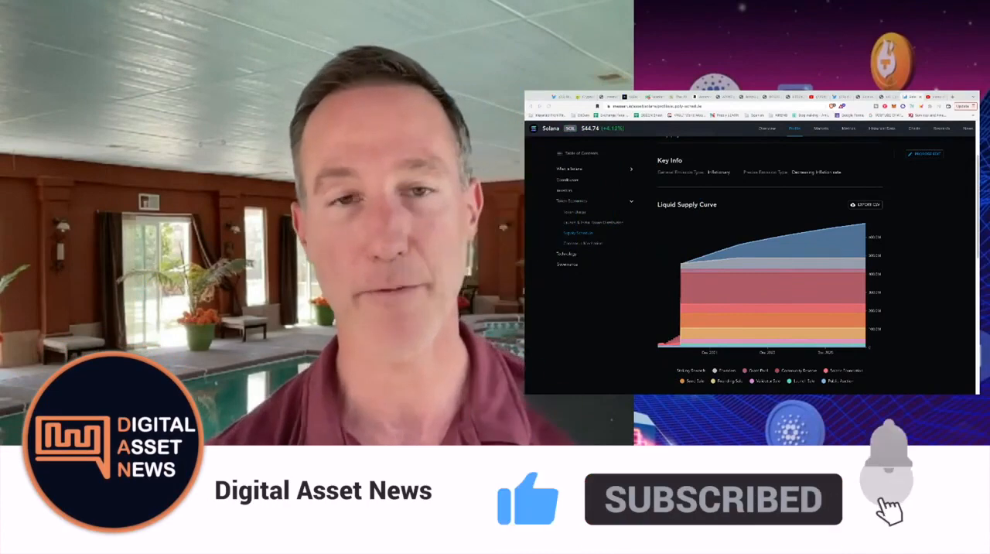